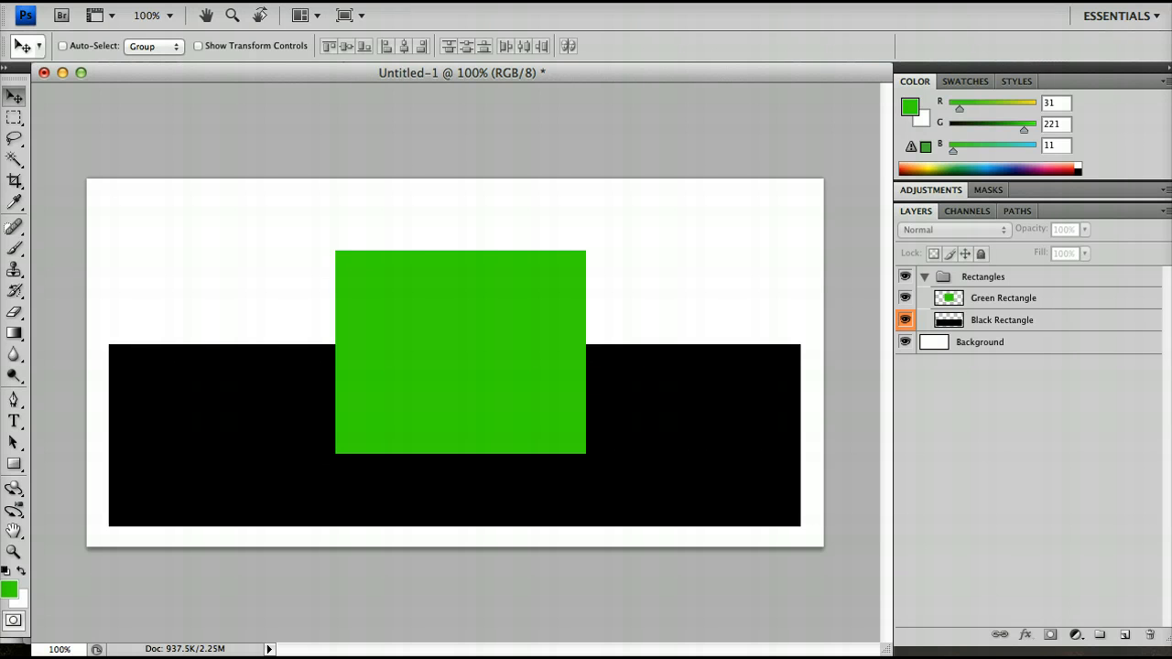
mouse_move(804, 331)
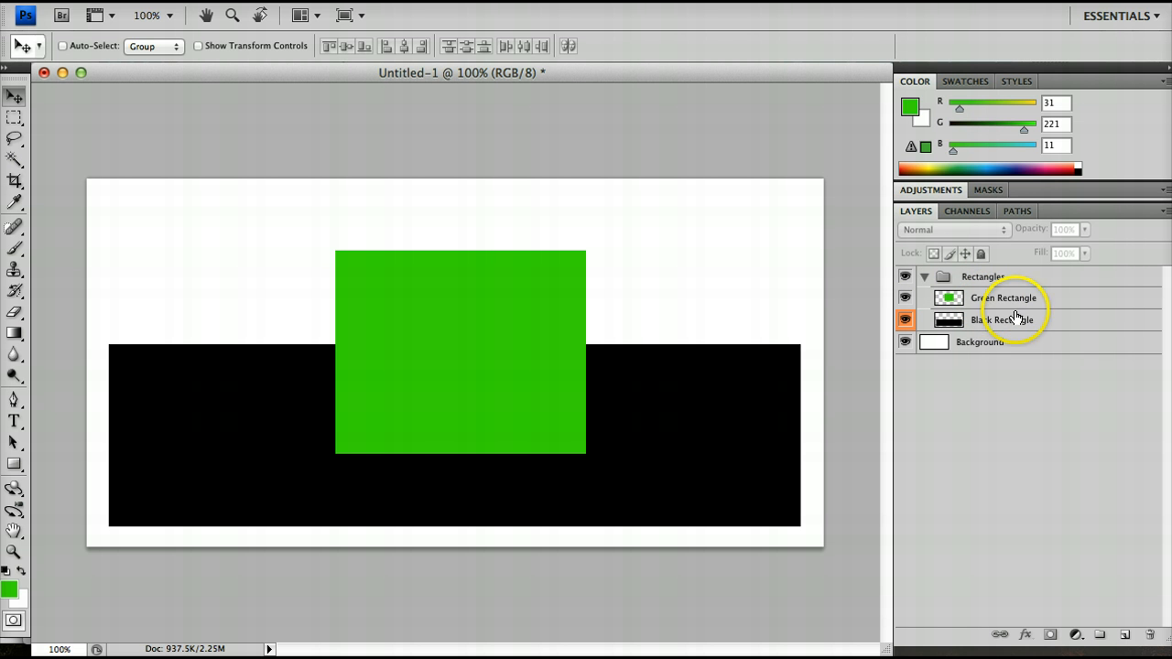
Step: Add a new layer named Clip inside the Rectangles group, clipped to the layer below
left_click(982, 276)
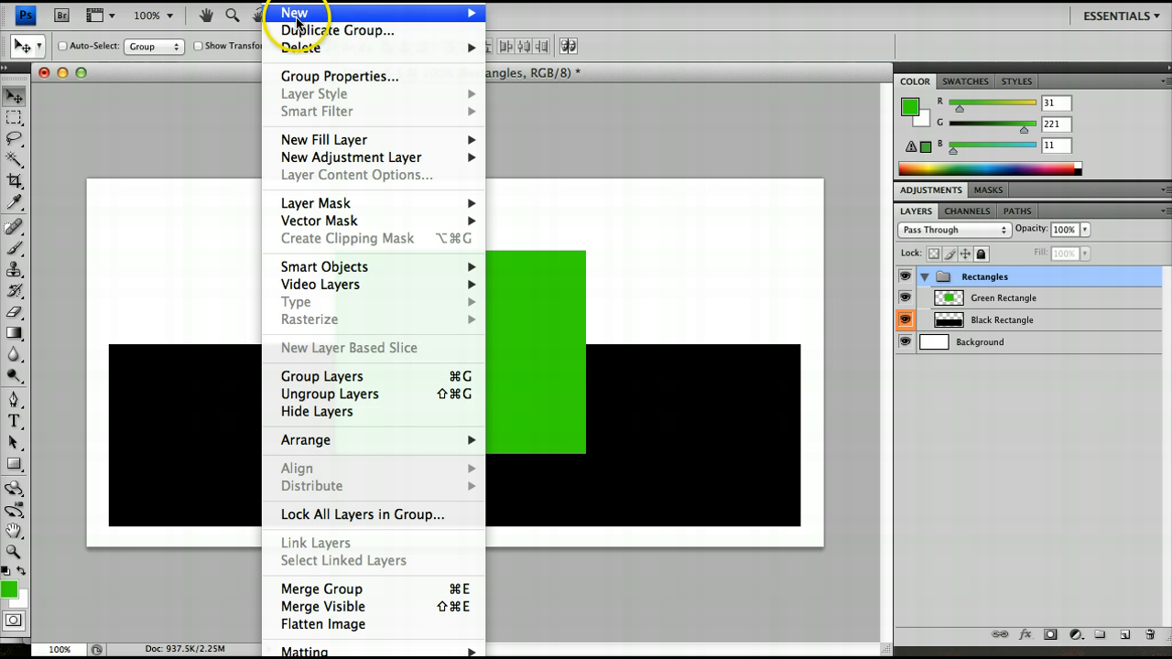
mouse_move(294, 12)
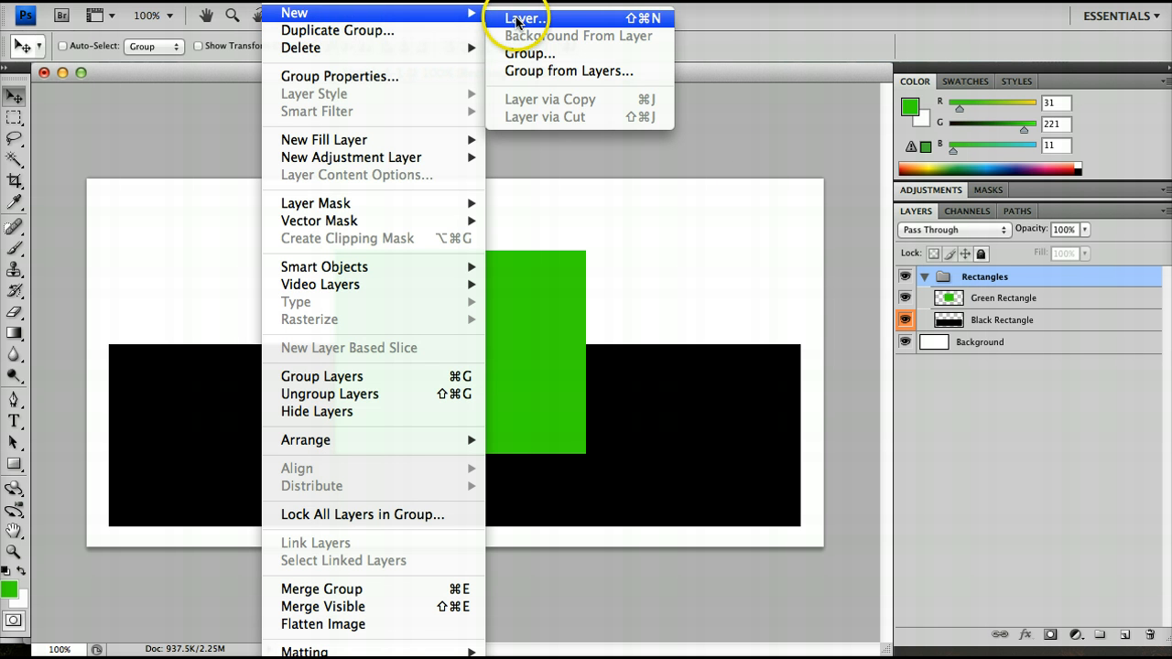
left_click(523, 18)
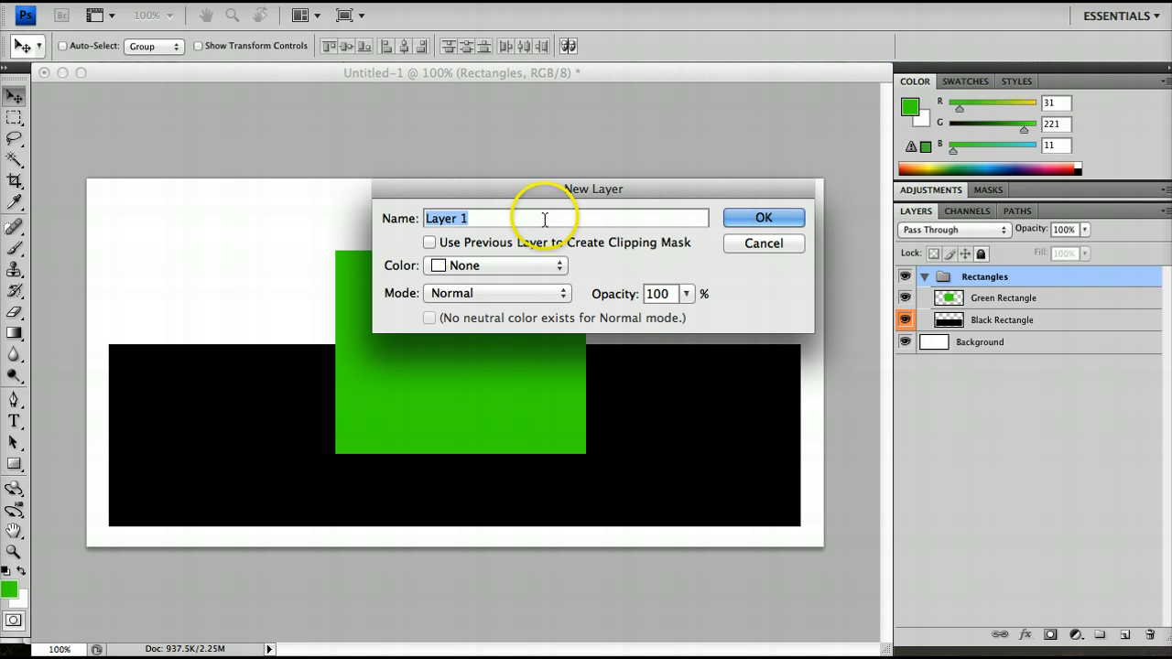
mouse_move(427, 240)
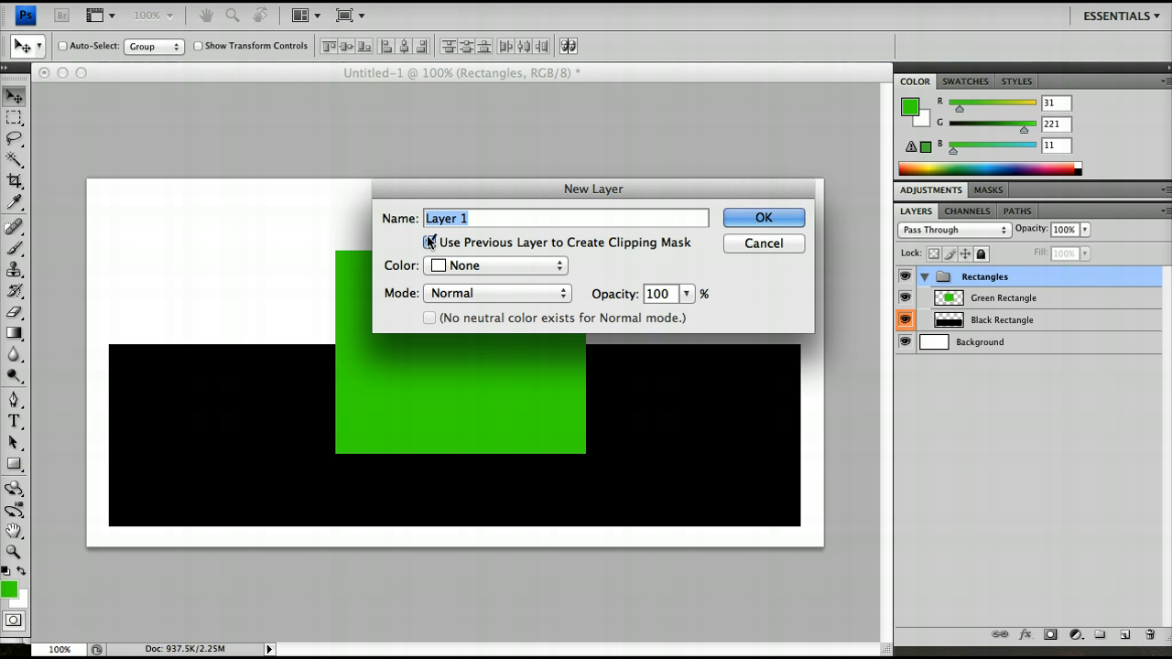
left_click(429, 242)
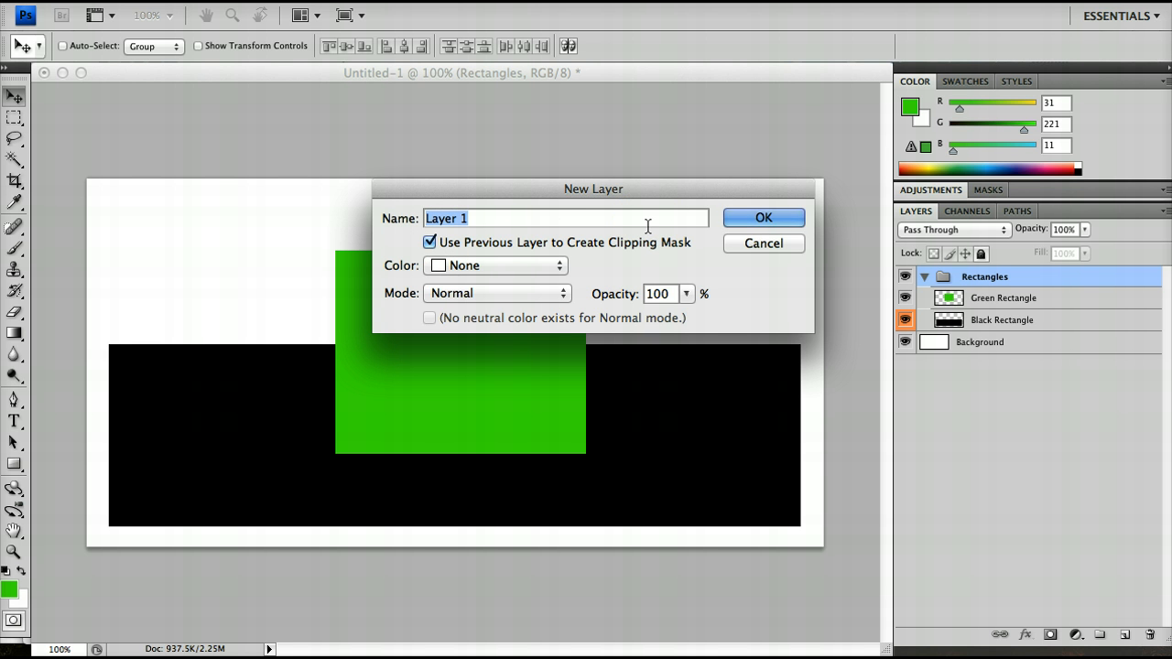
type("Cl")
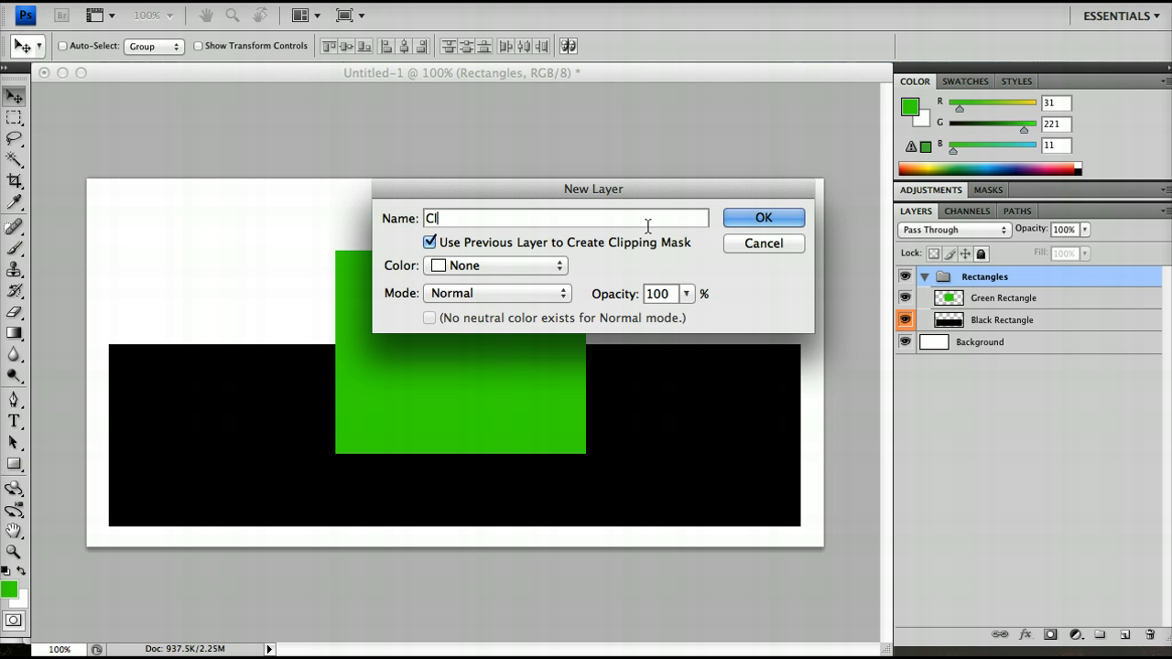
left_click(763, 217)
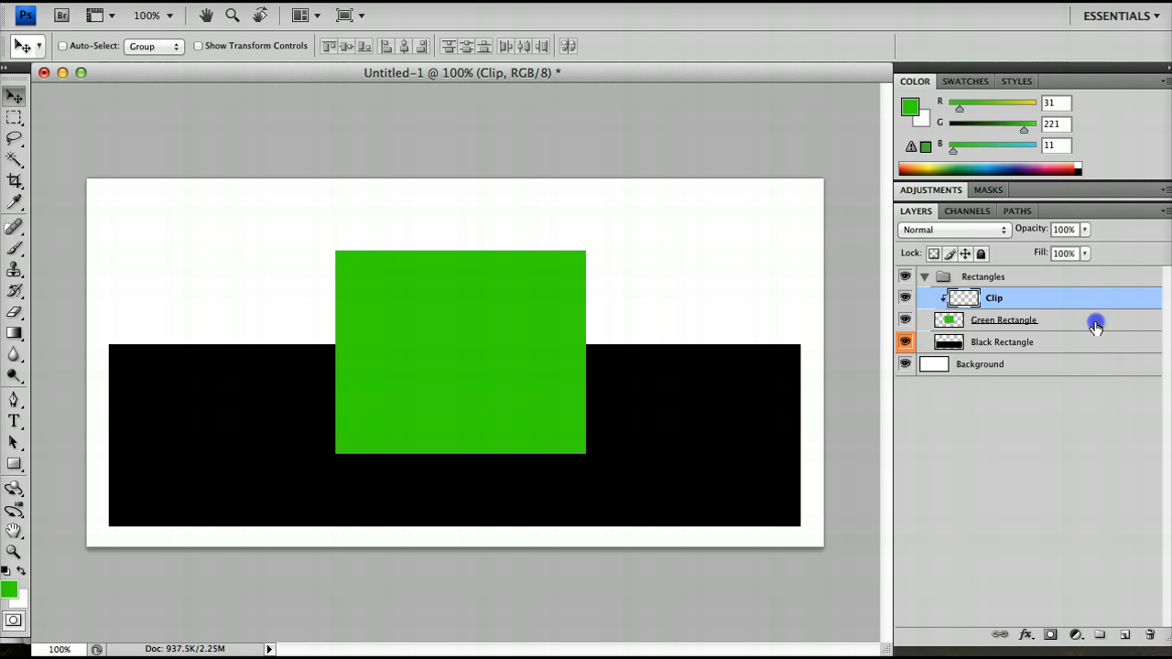
Step: Reselect the Clip layer, pick red as foreground, and shrink the brush to 57 px
left_click(1005, 319)
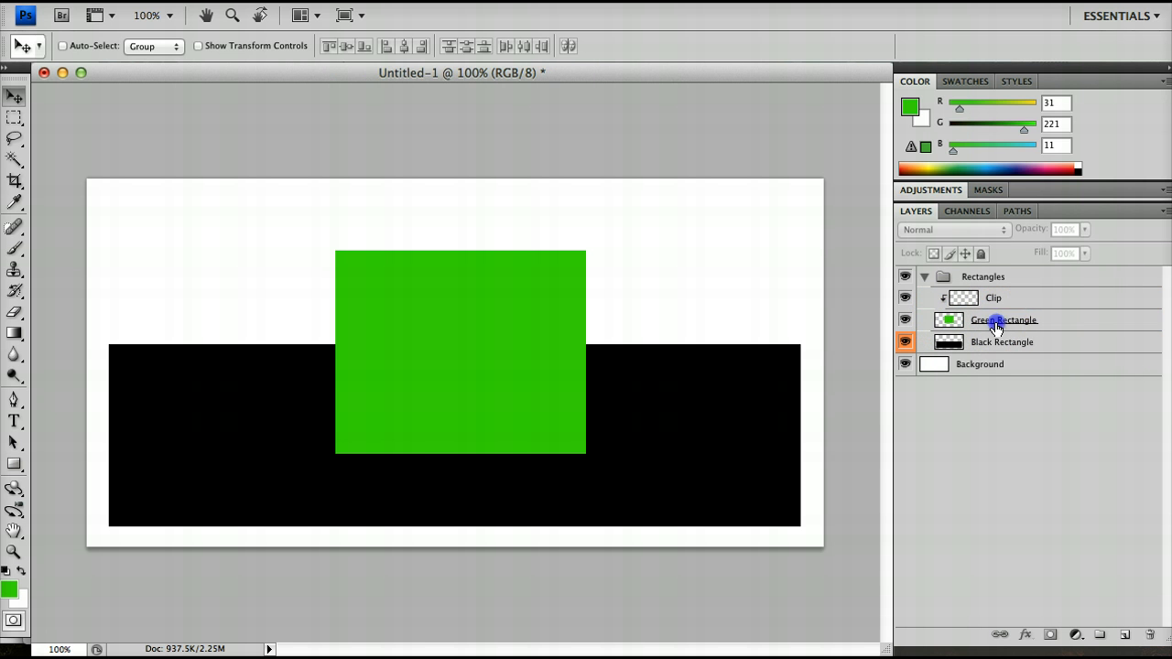
left_click(1004, 319)
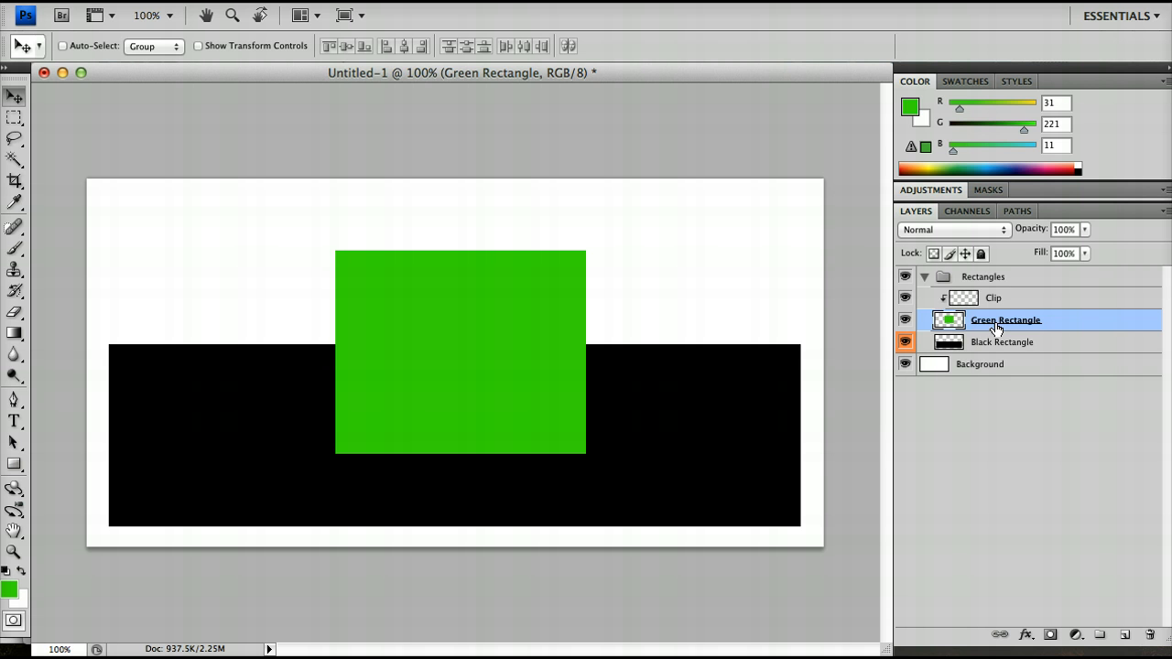
left_click(994, 297)
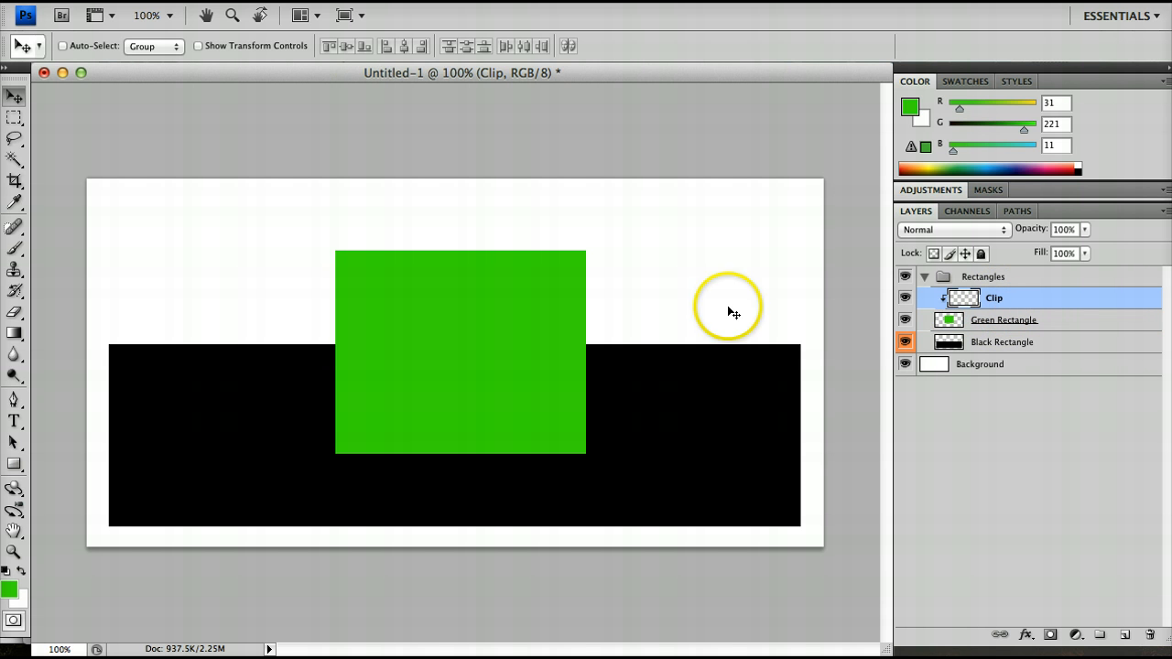
mouse_move(94, 261)
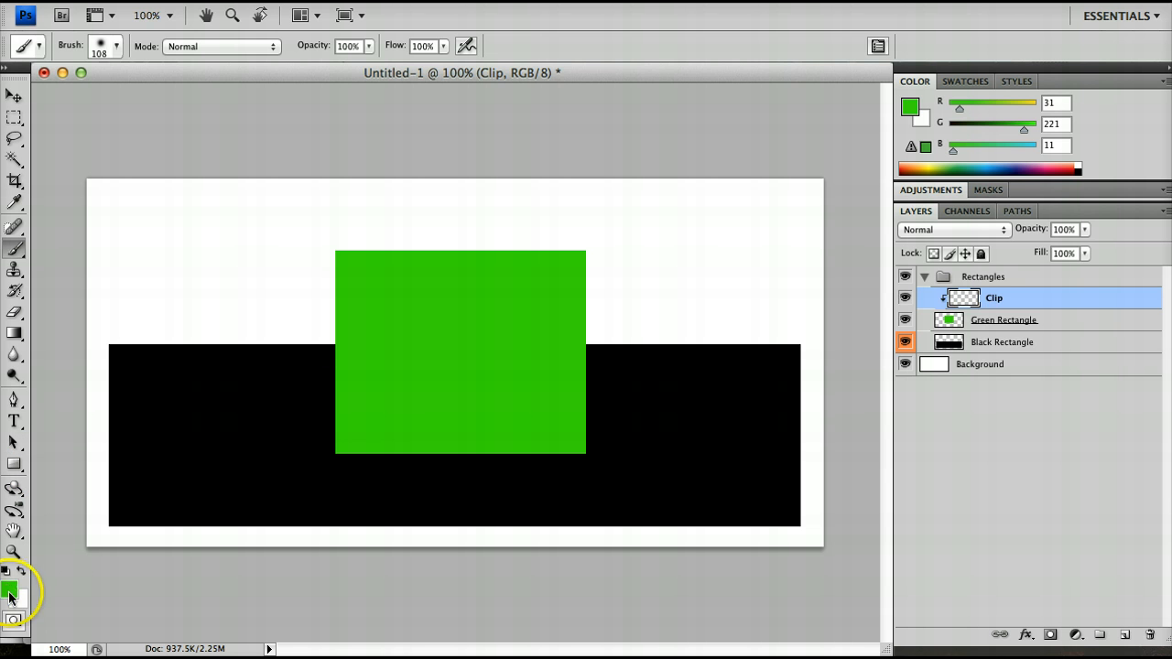
left_click(10, 591)
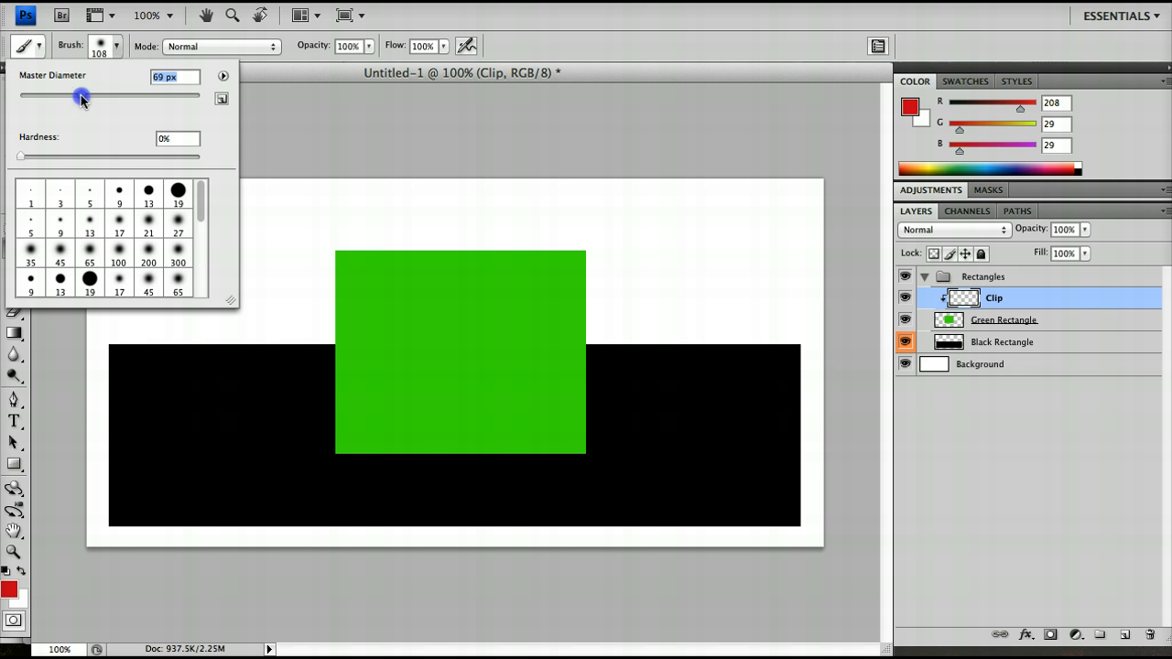
left_click_drag(82, 95, 71, 96)
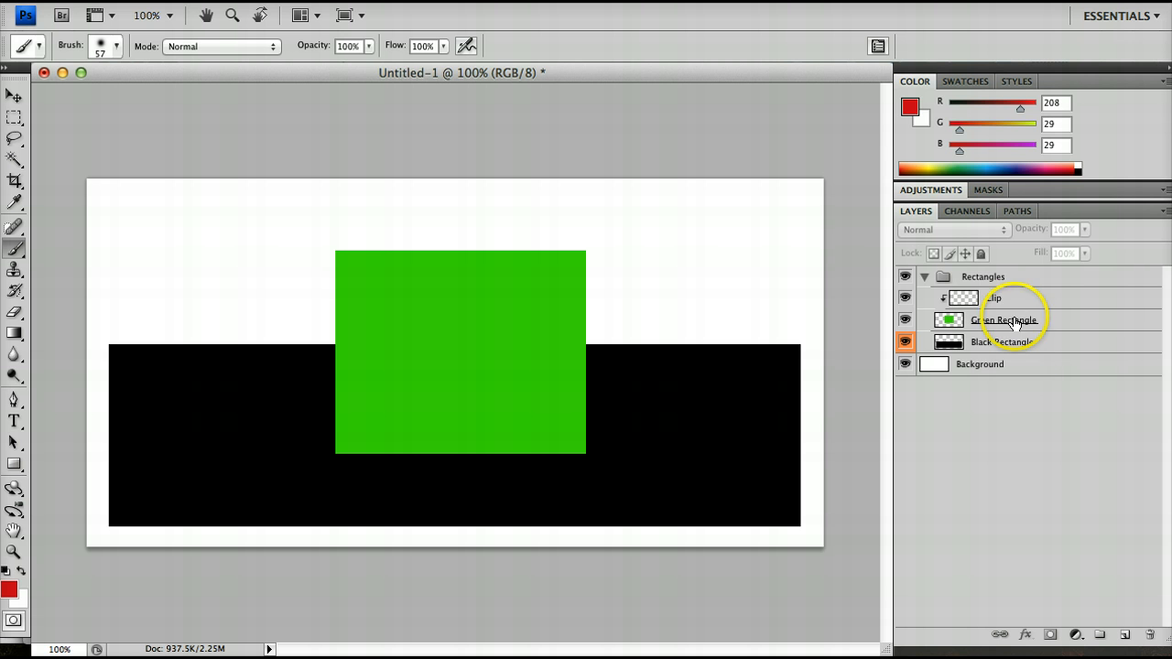
left_click(993, 297)
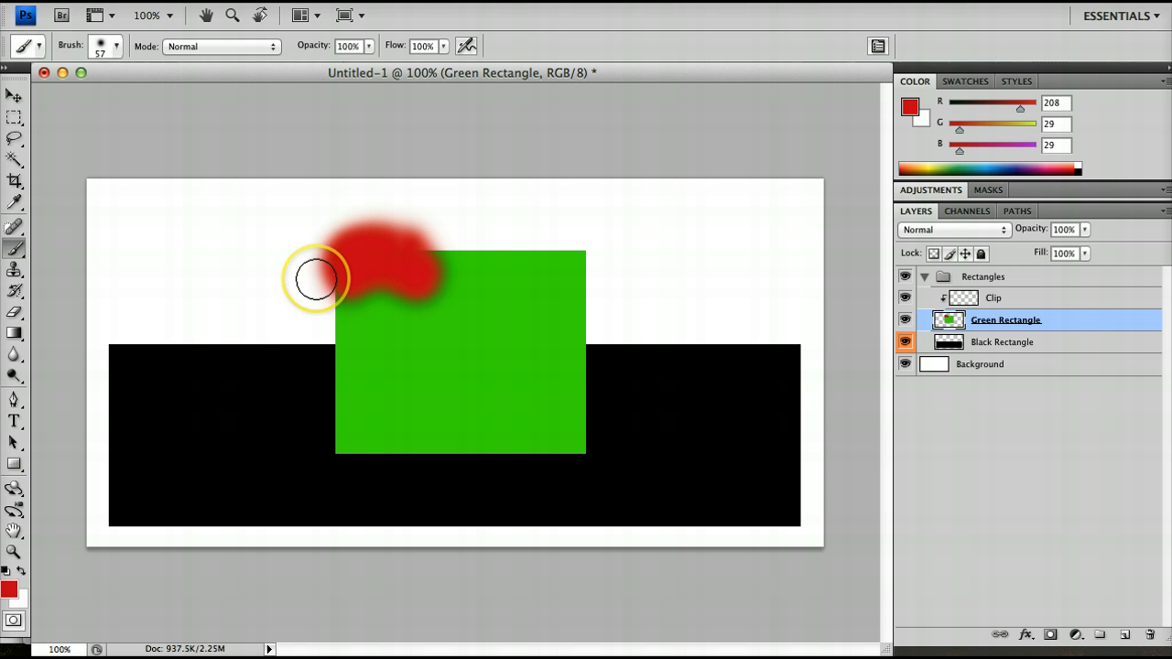
left_click_drag(316, 279, 354, 333)
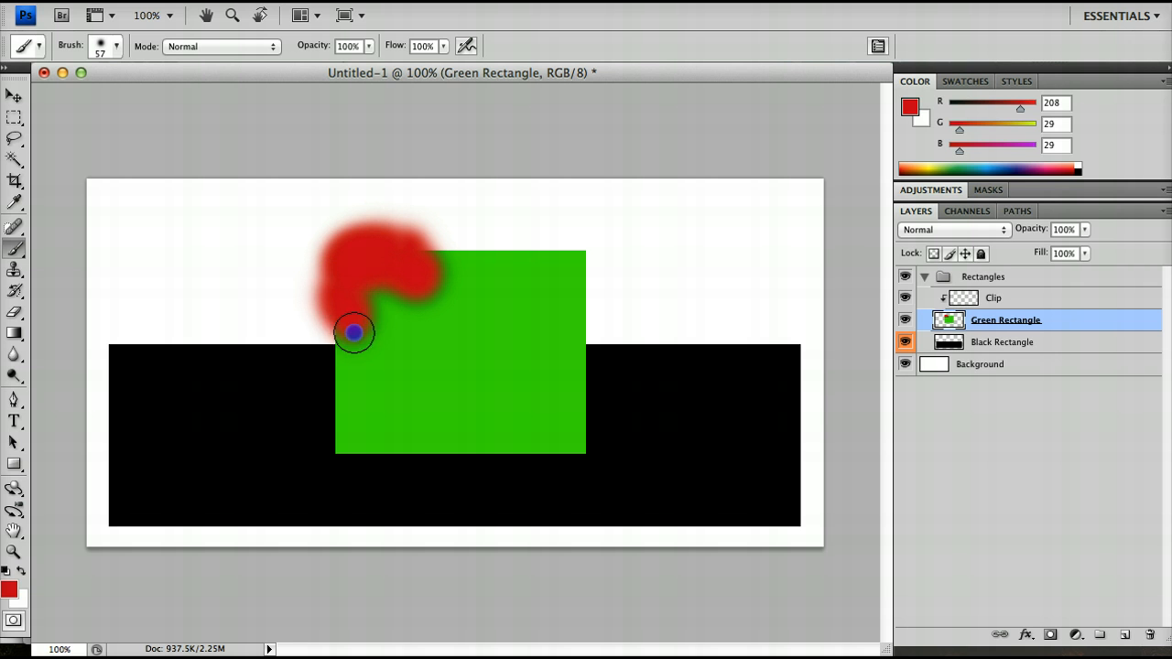
left_click_drag(352, 334, 483, 254)
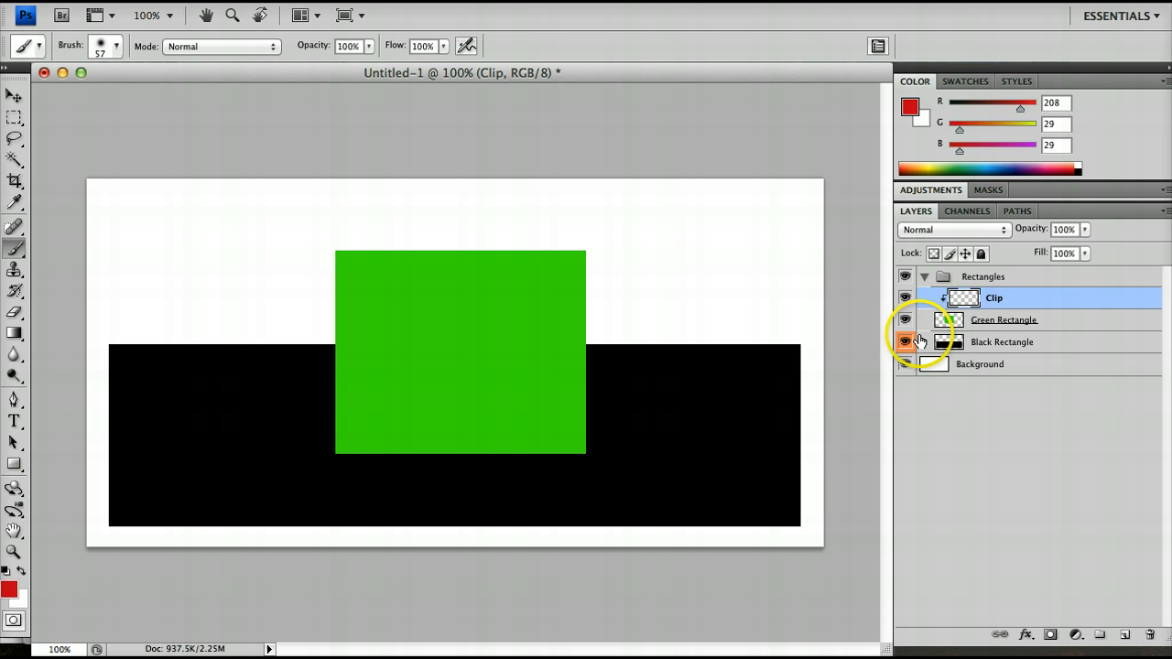
Step: Paint red strokes along the lower edge and upper-right of the clipped pattern
left_click(1005, 320)
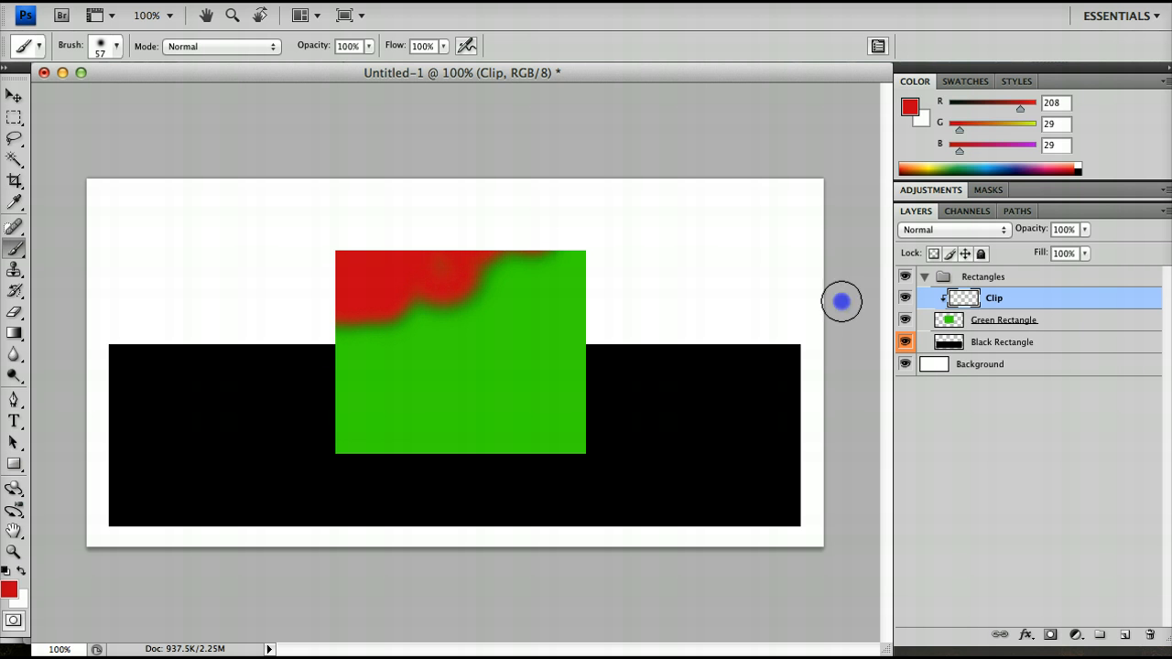
mouse_move(760, 199)
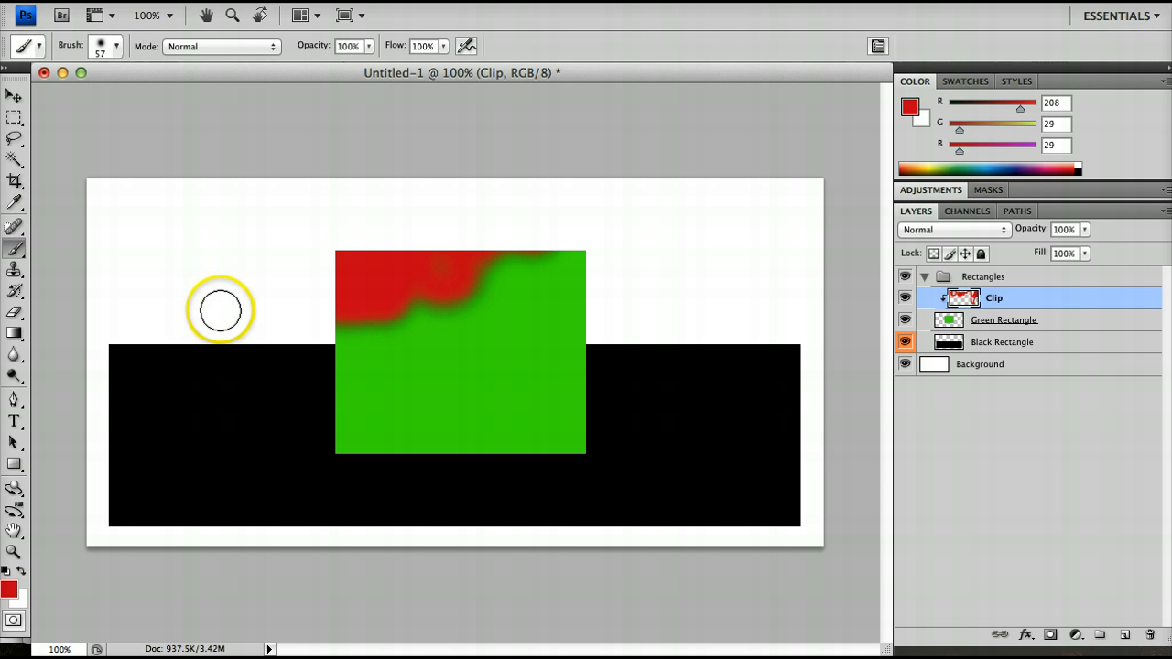
mouse_move(231, 482)
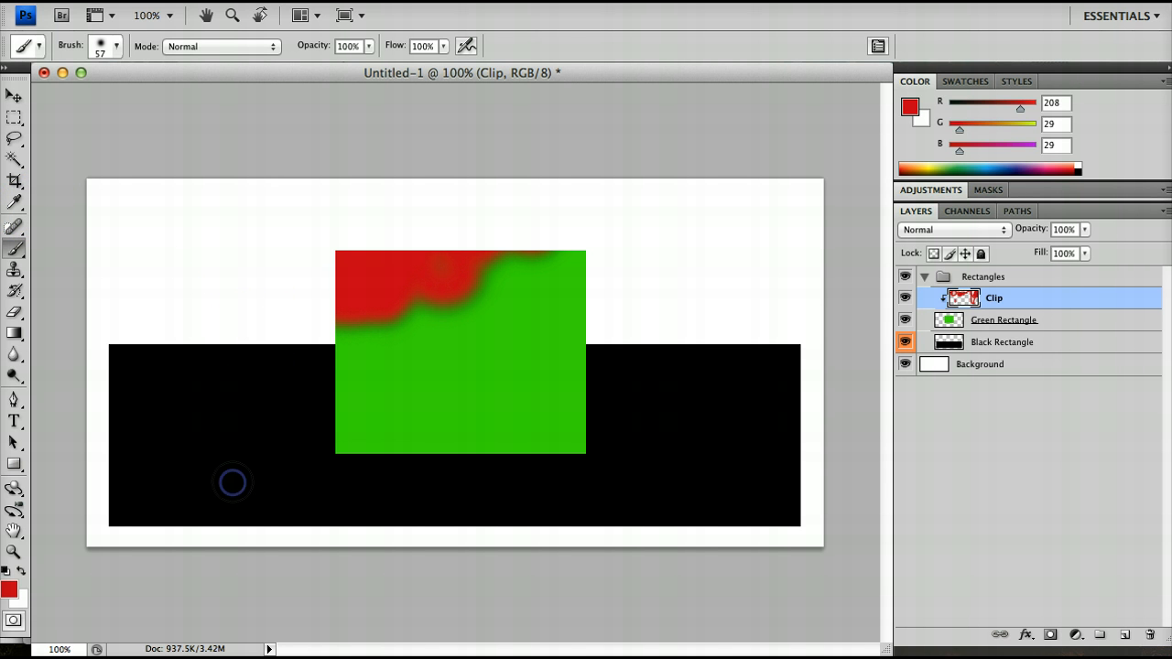
mouse_move(521, 328)
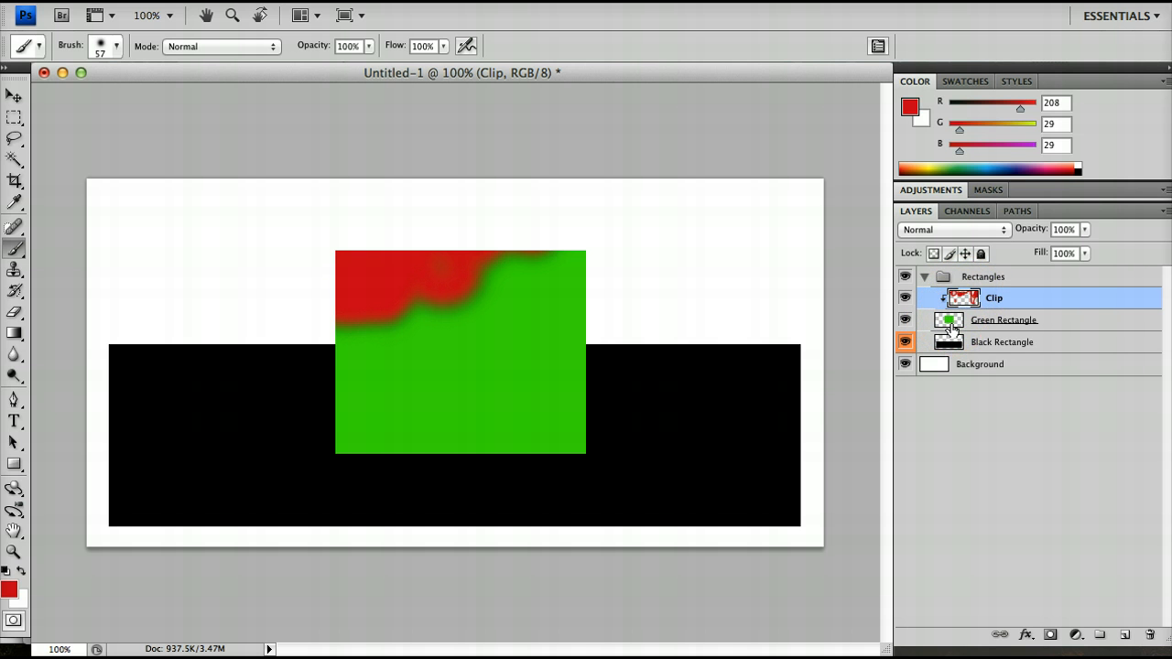
mouse_move(552, 397)
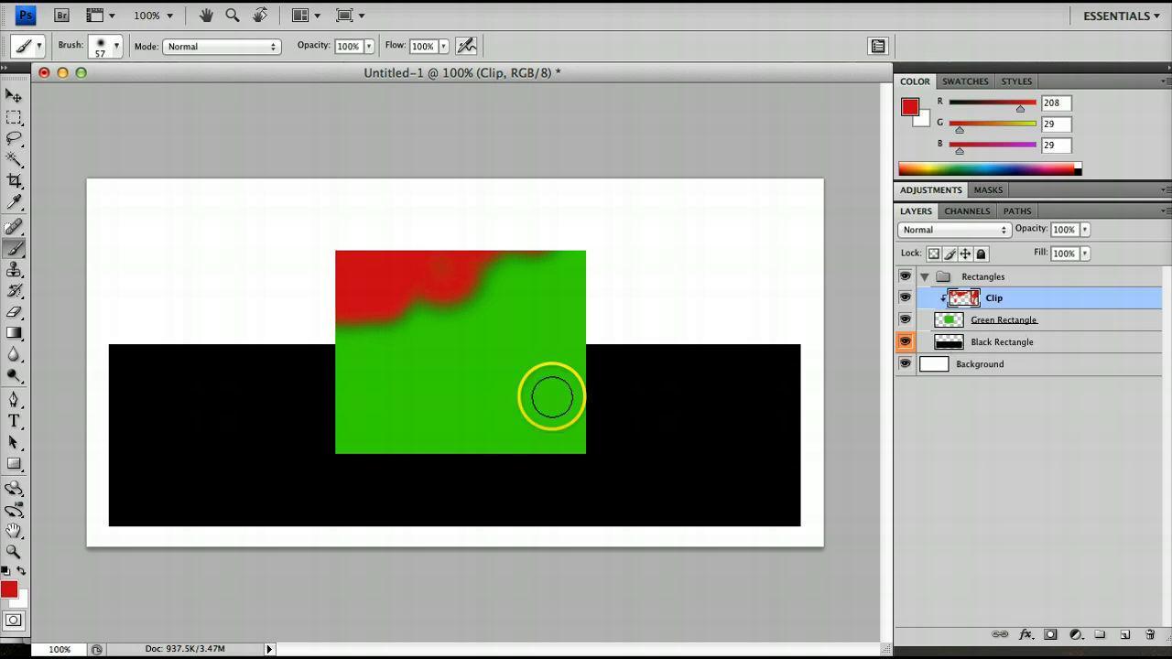
left_click_drag(552, 396, 565, 447)
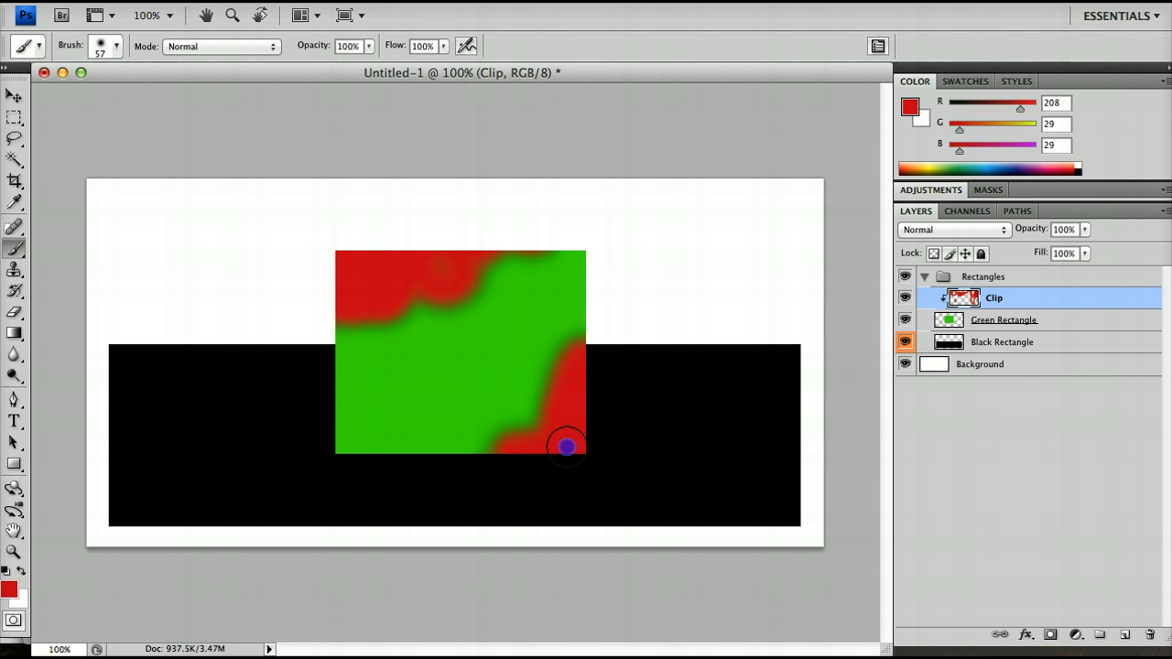
left_click_drag(566, 446, 355, 427)
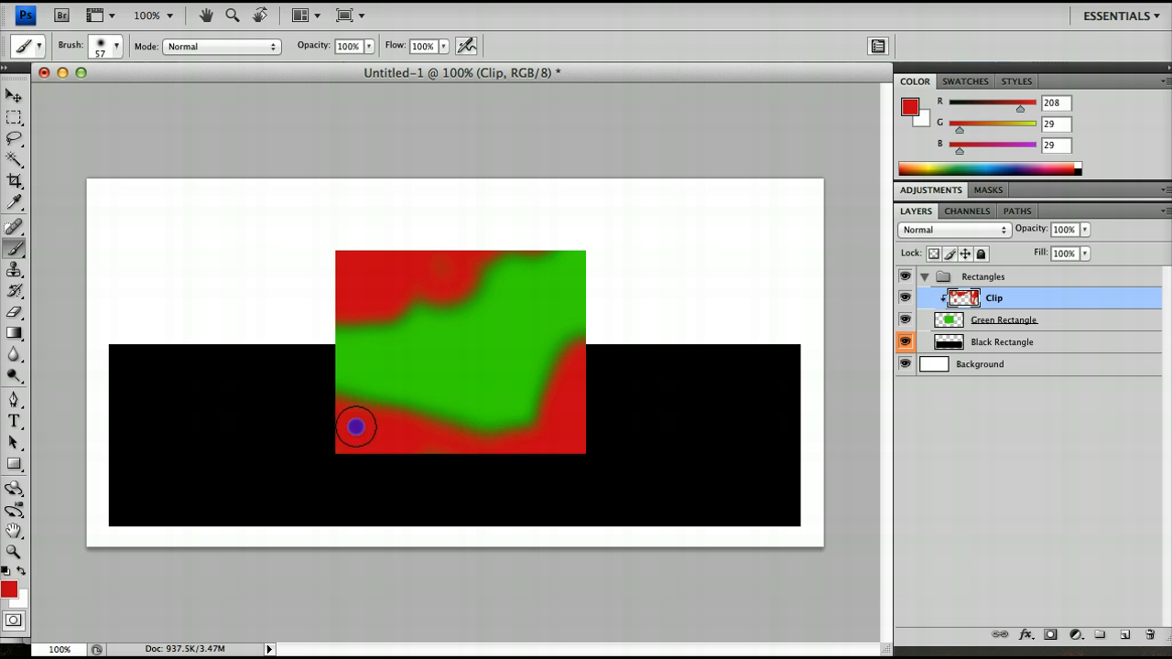
left_click_drag(357, 426, 593, 417)
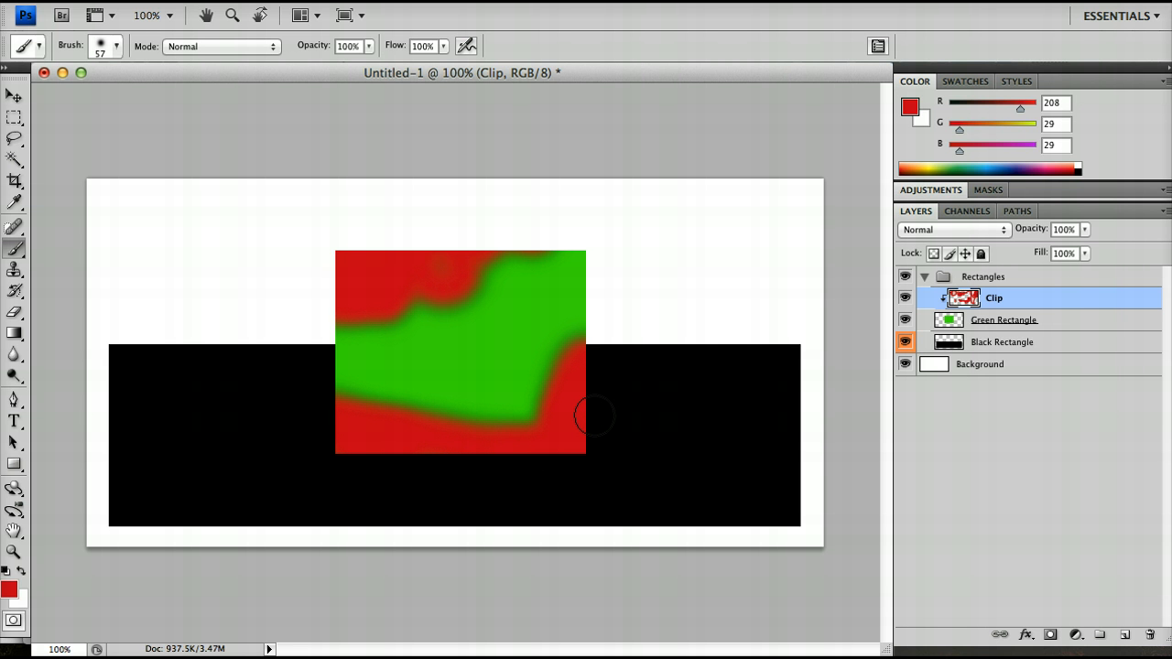
mouse_move(1012, 311)
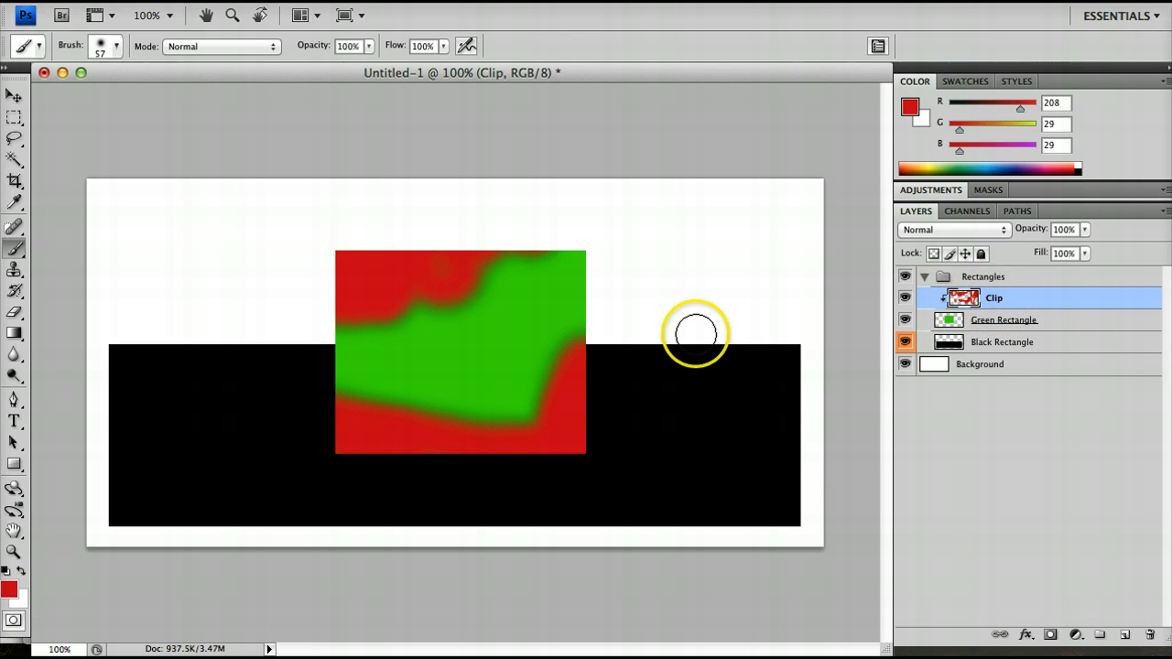
left_click_drag(696, 334, 584, 295)
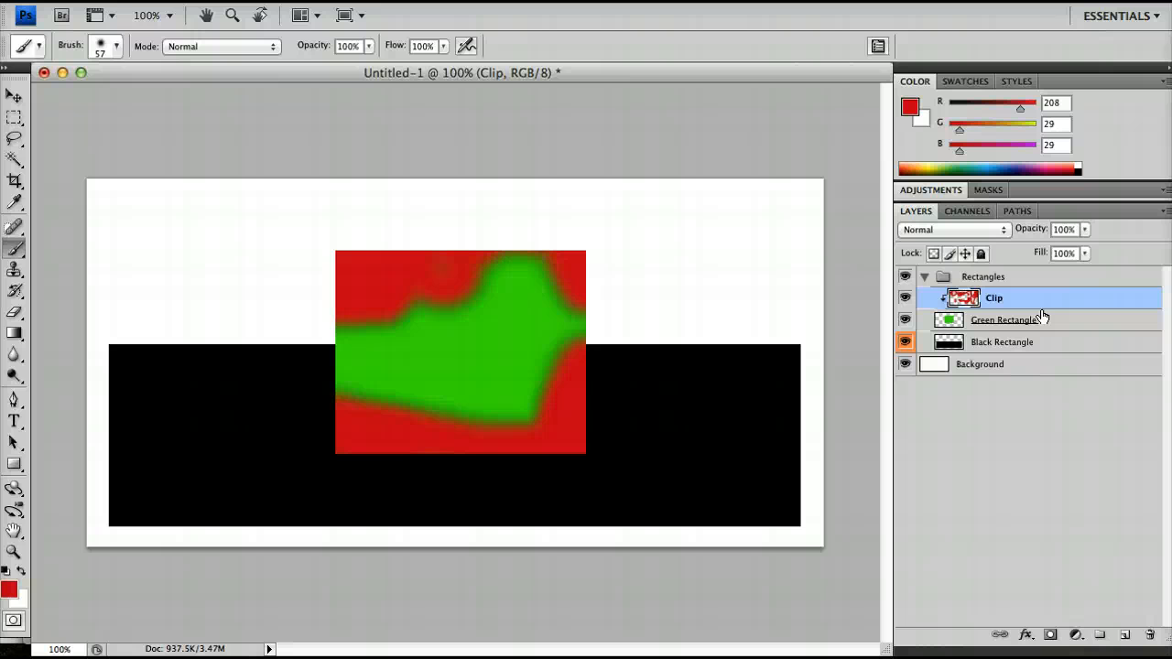
mouse_move(599, 371)
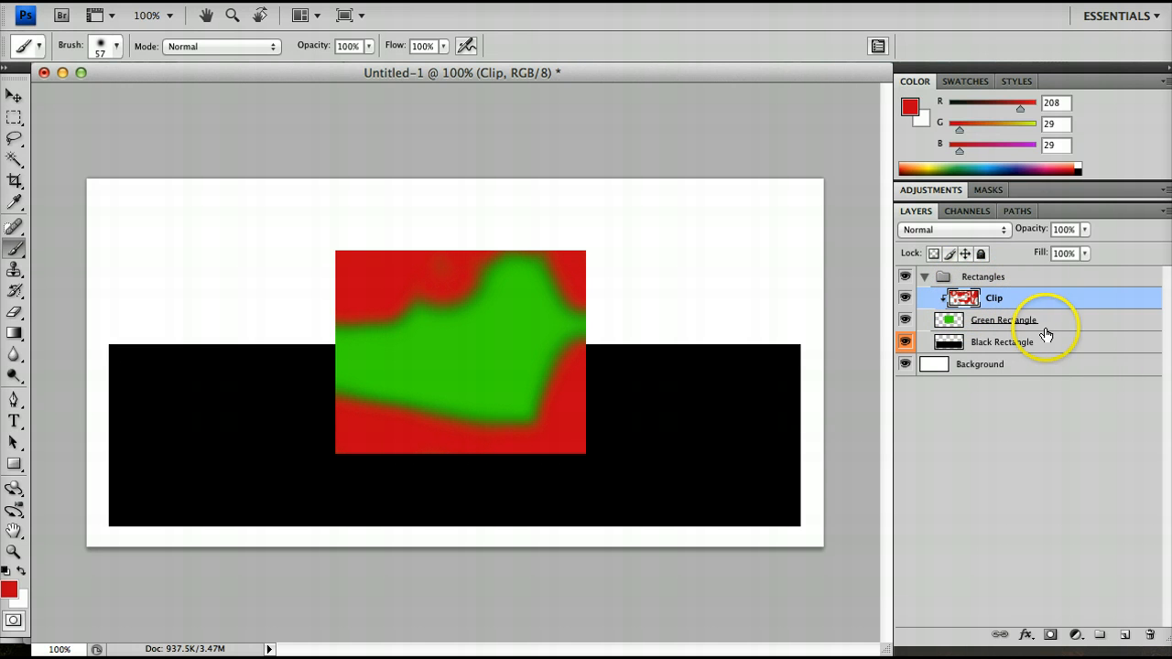
left_click(1004, 320)
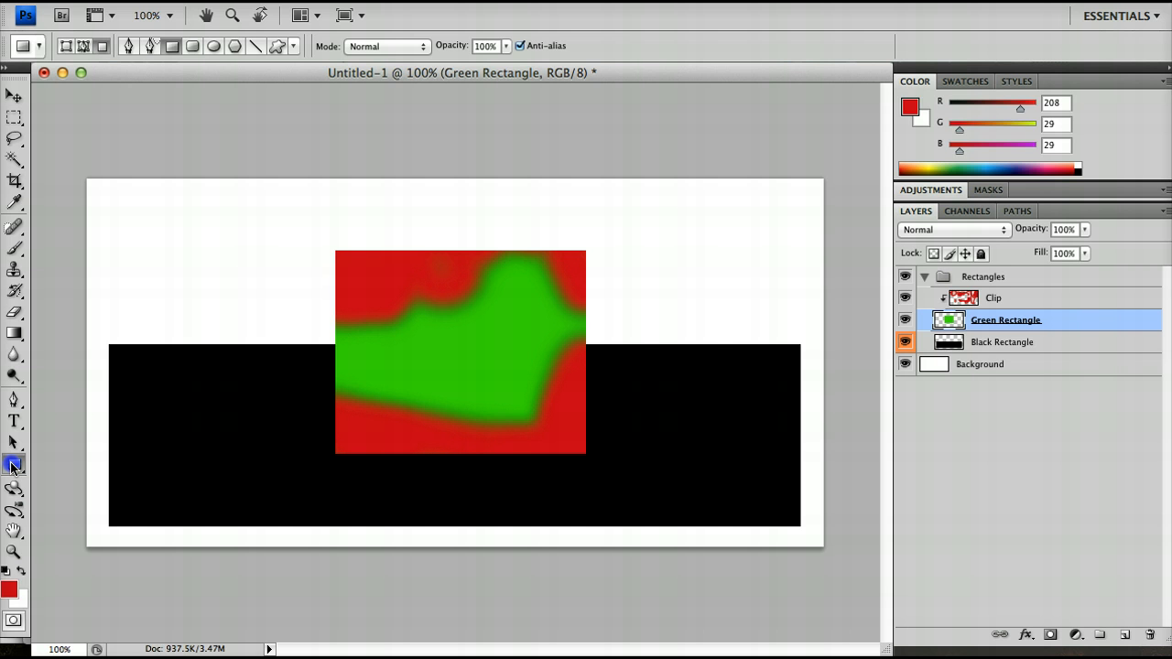
left_click(10, 588)
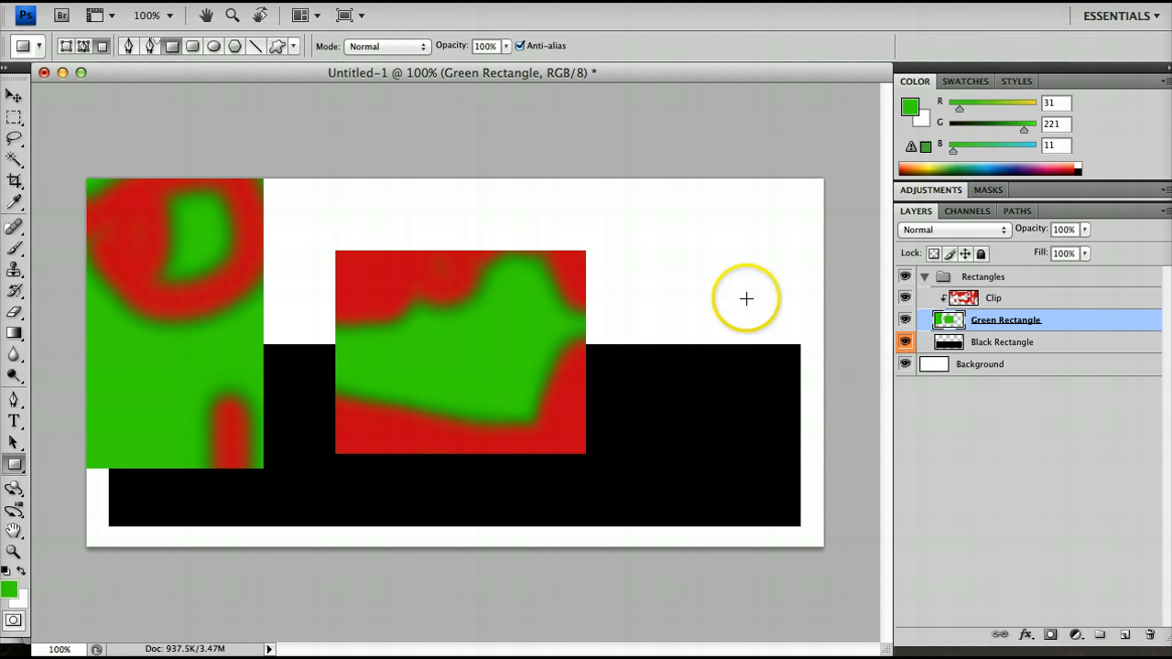
mouse_move(952, 300)
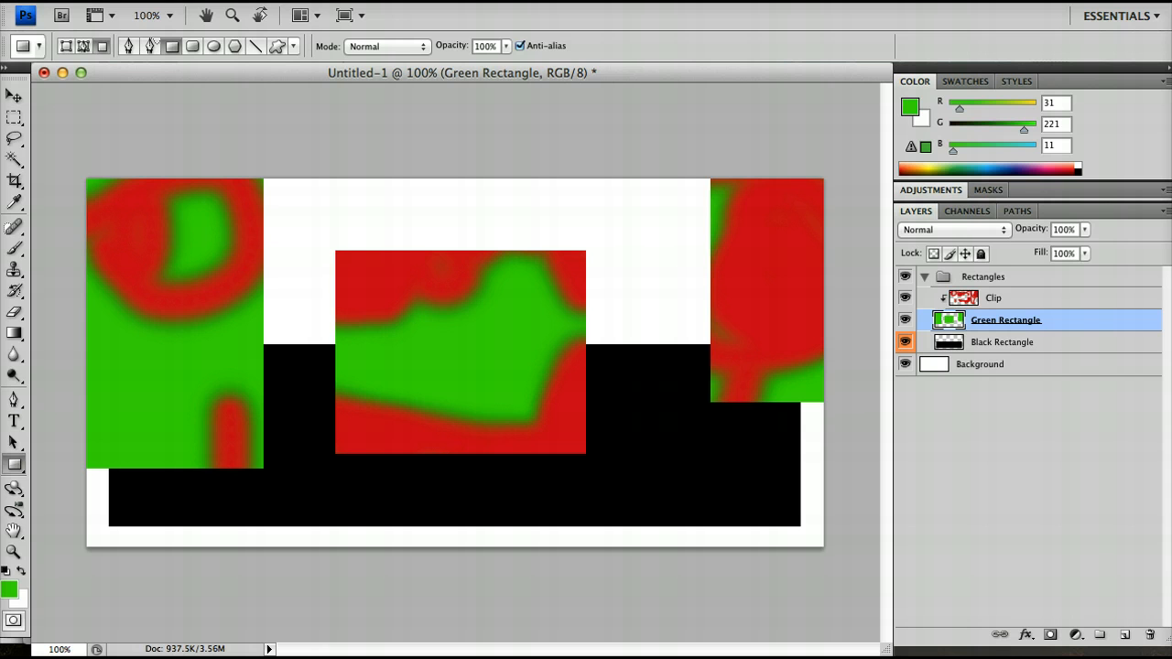
left_click(995, 298)
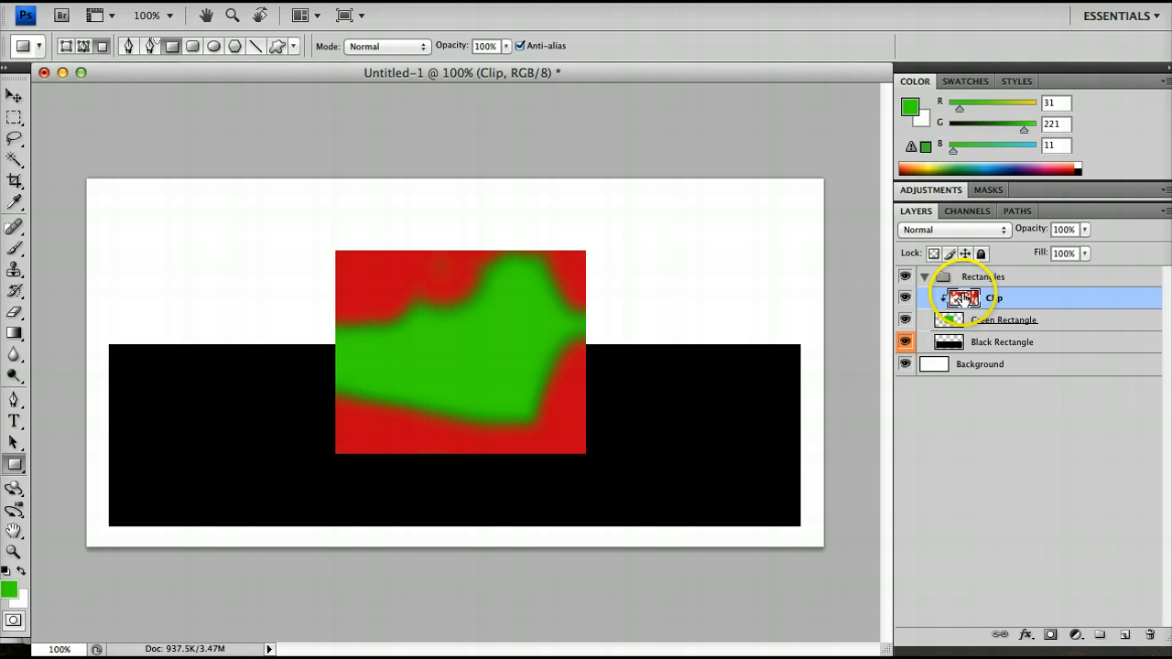
Step: Drag the Black Rectangle layer upward, select Clip, and hide the Rectangles group
left_click(1002, 341)
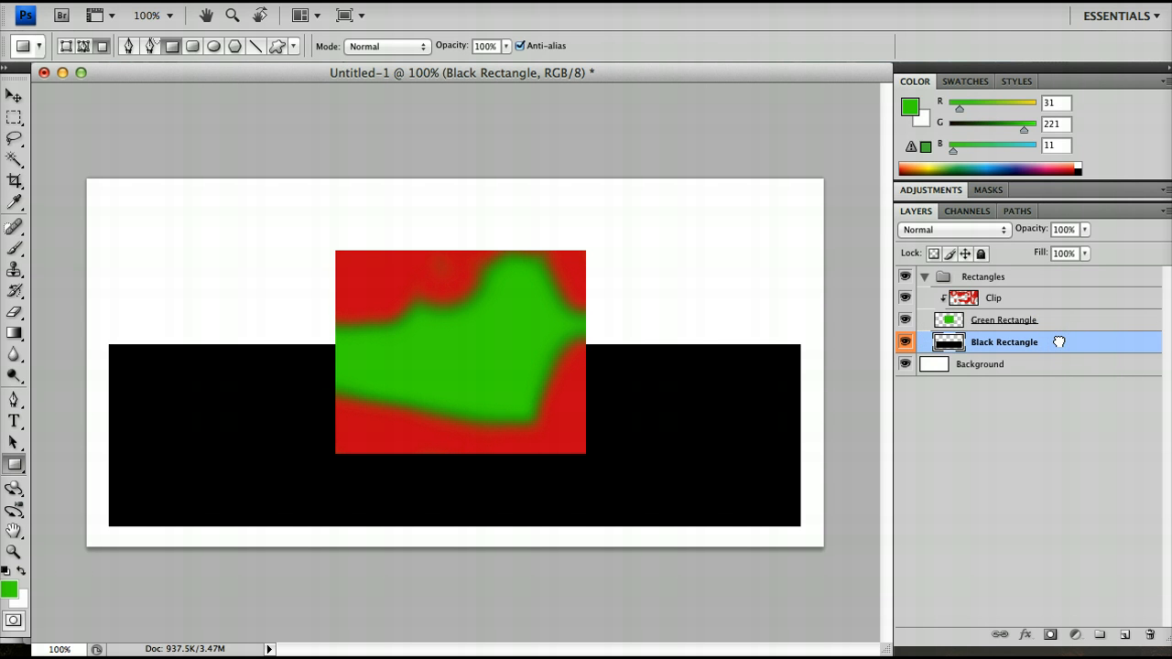
left_click_drag(1005, 342, 1004, 293)
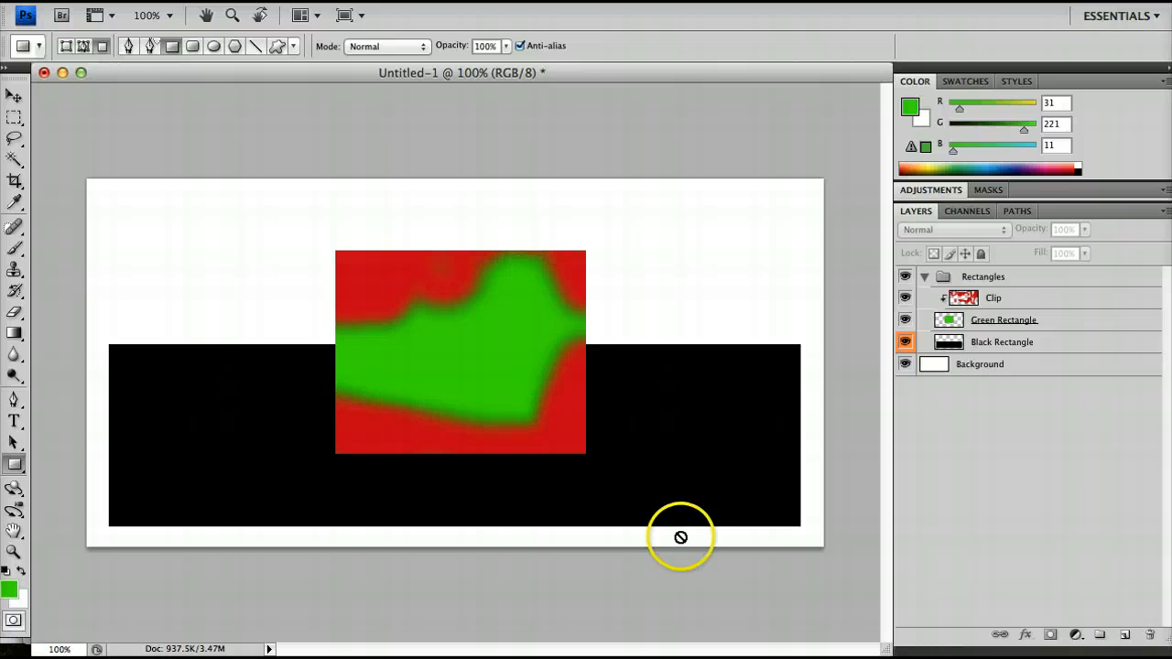
left_click(993, 298)
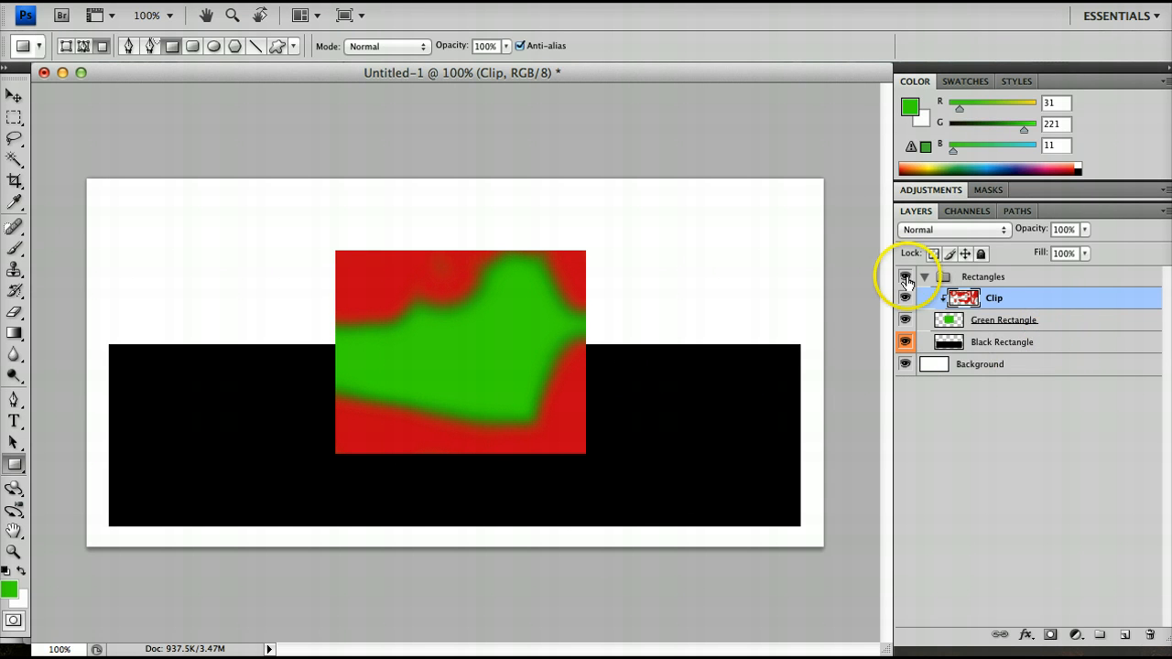
left_click(905, 277)
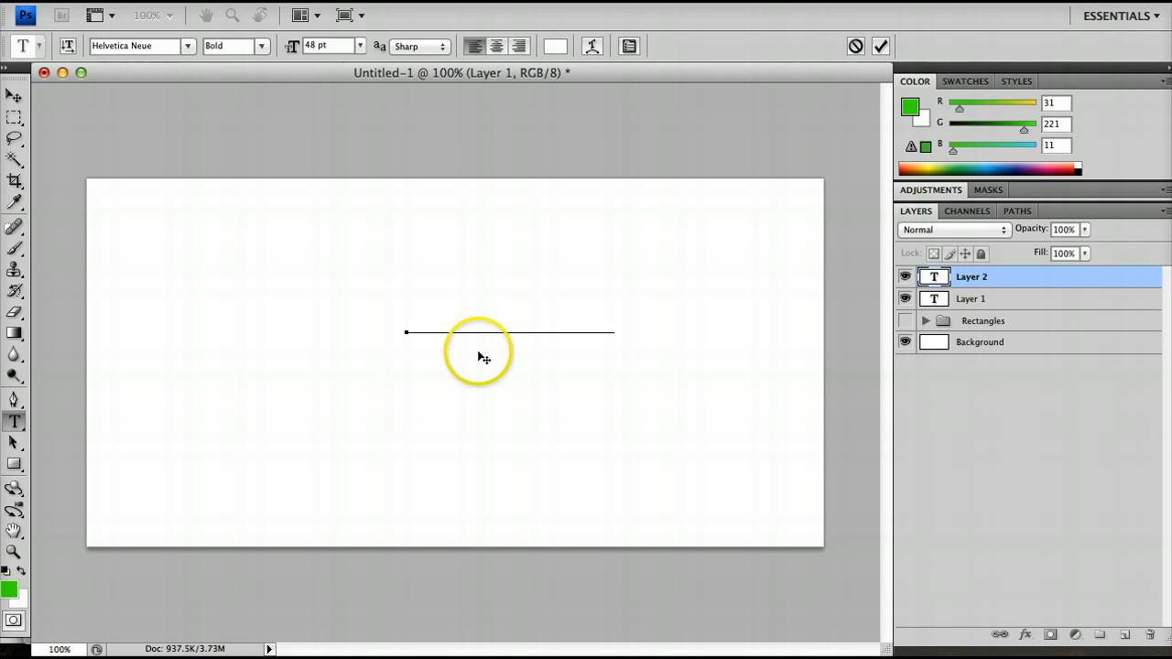
Step: Type RAINBOW in Helvetica Neue Bold 117 pt and add an empty layer above
left_click(555, 46)
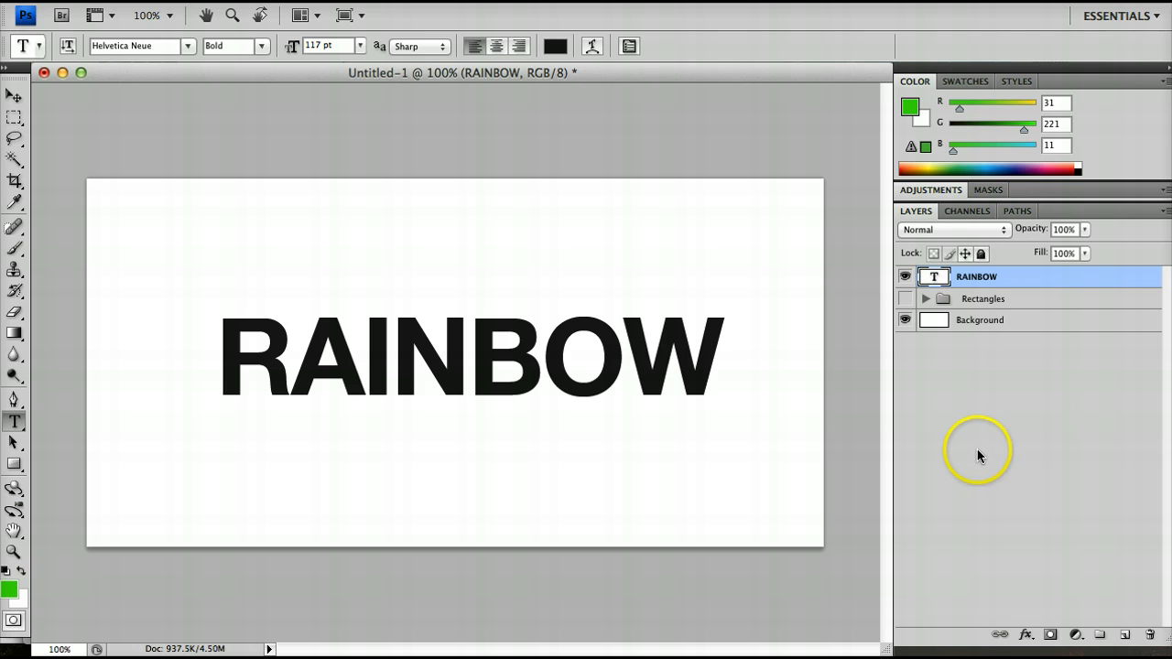
left_click(1121, 634)
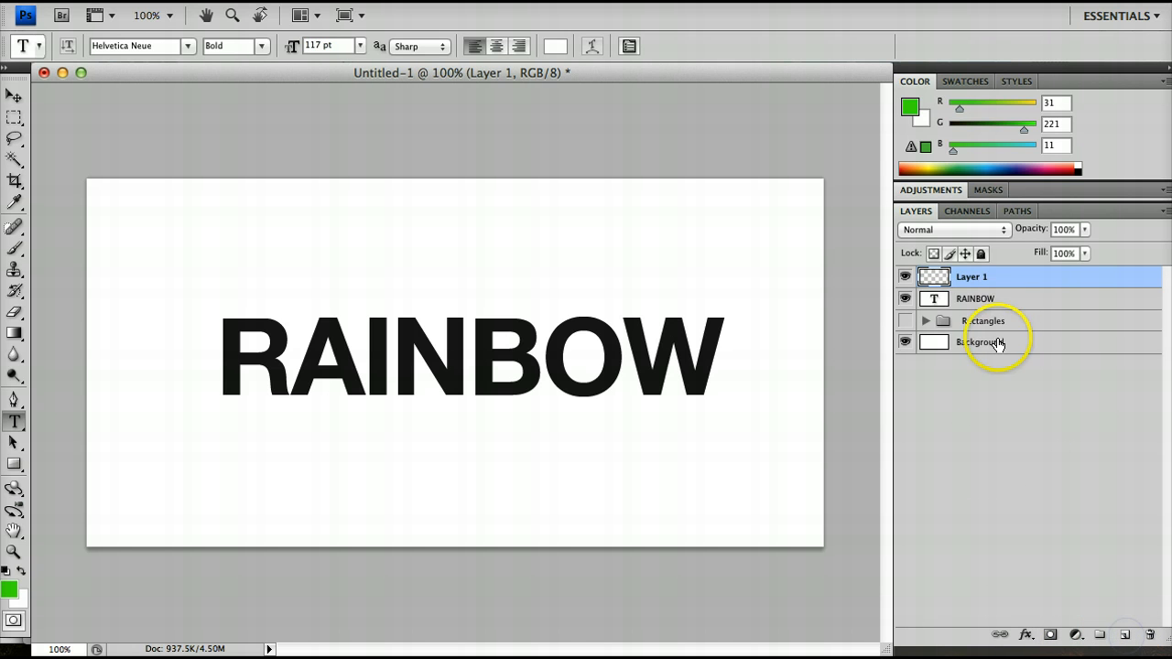
Step: Rename Layer 1 to Gradient and fill it with a left-to-right spectrum gradient
double_click(971, 277)
type("Gradient")
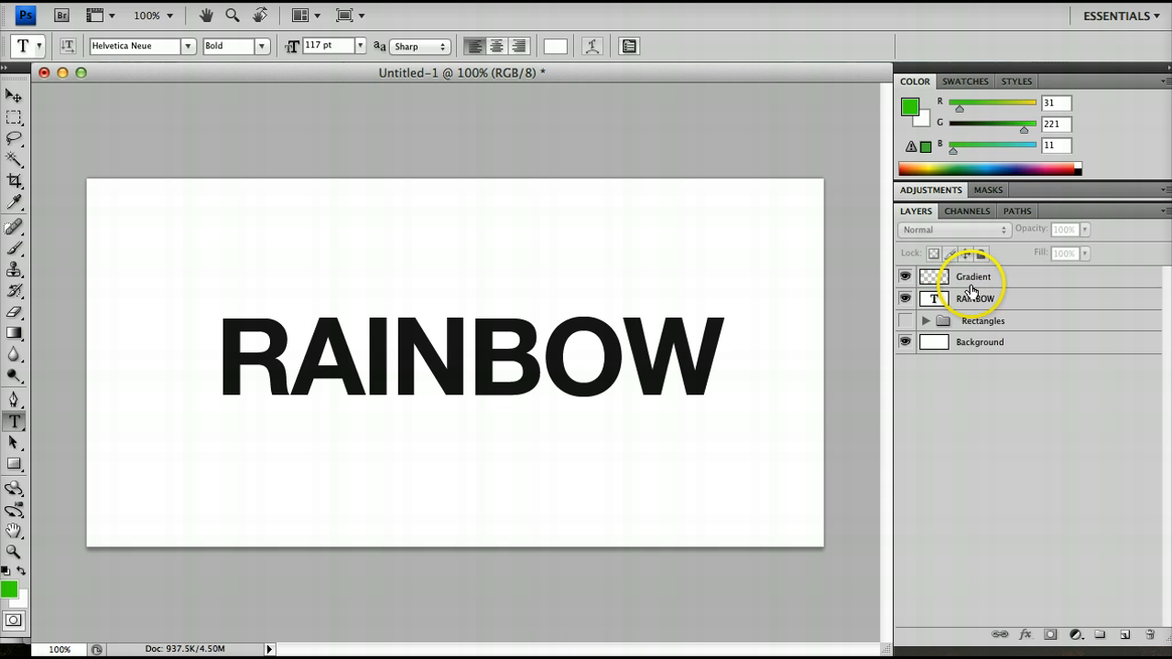
left_click(973, 276)
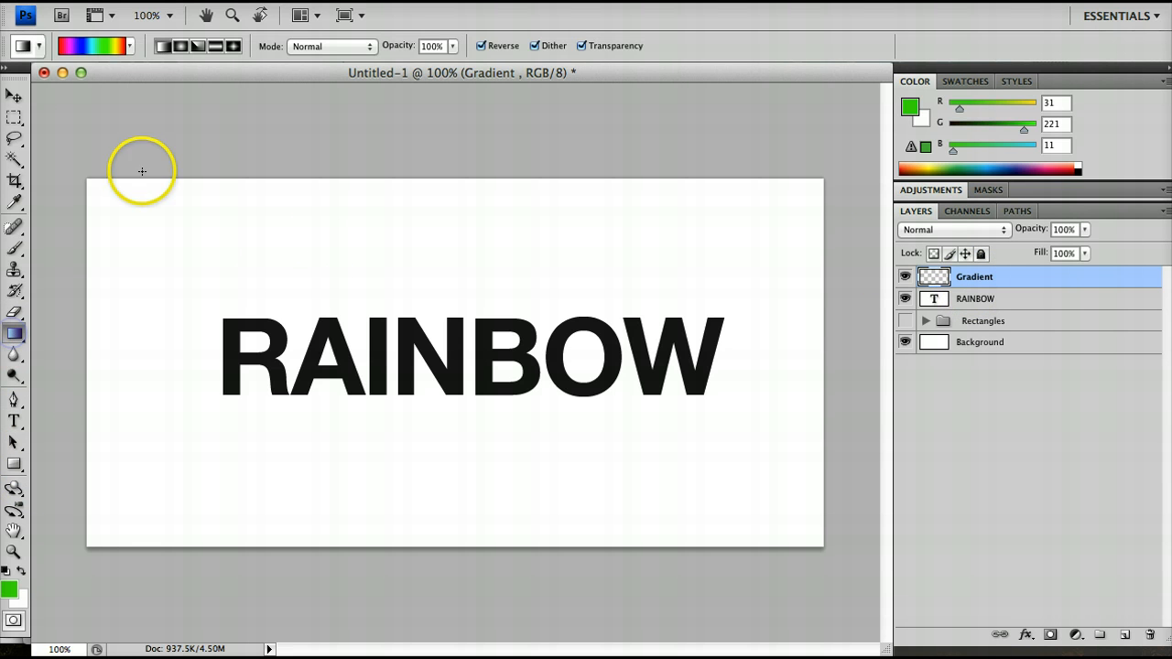
left_click(101, 46)
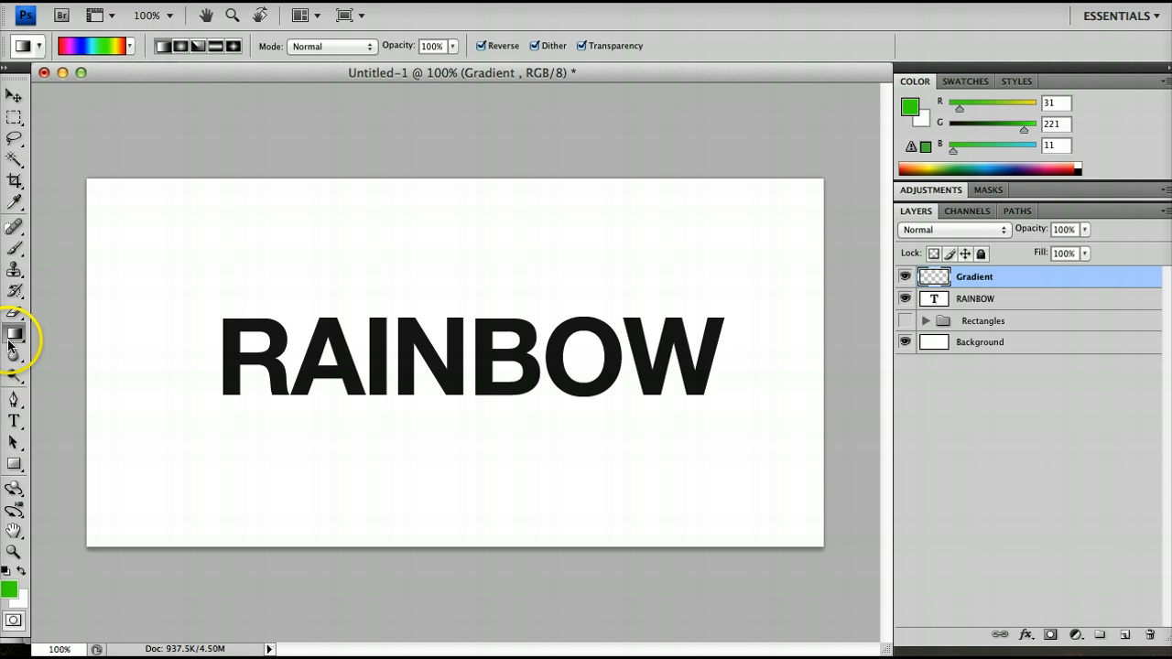
left_click_drag(179, 339, 565, 342)
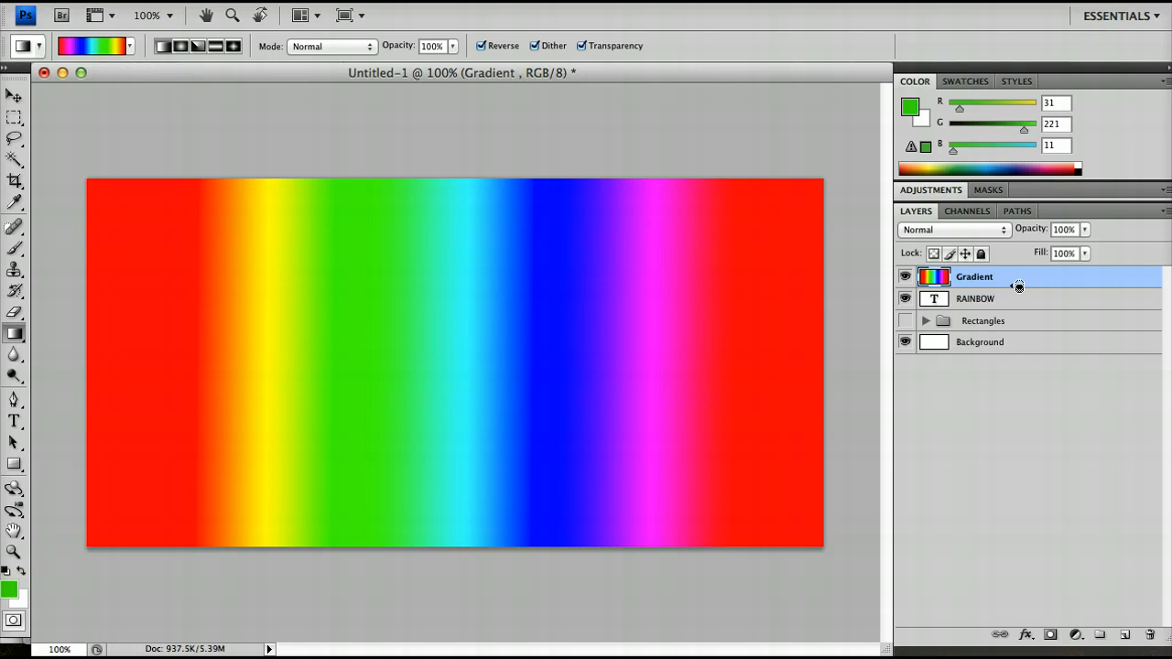
left_click(926, 277)
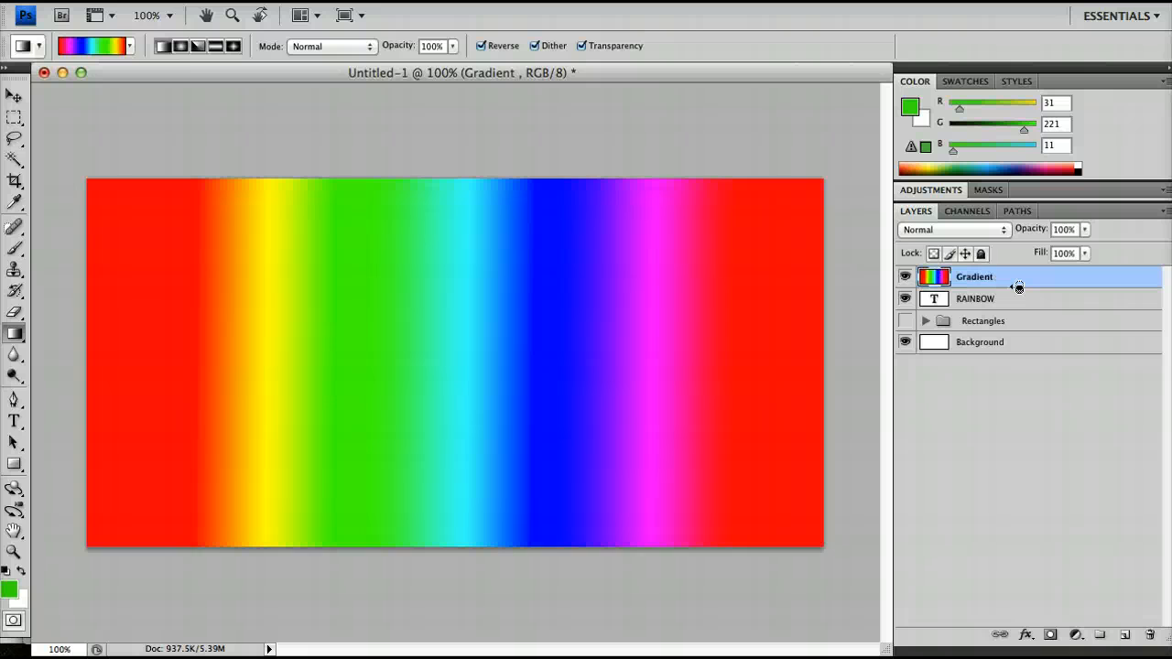
Step: Apply Create Clipping Mask to the Gradient layer so it colours the RAINBOW text
right_click(974, 276)
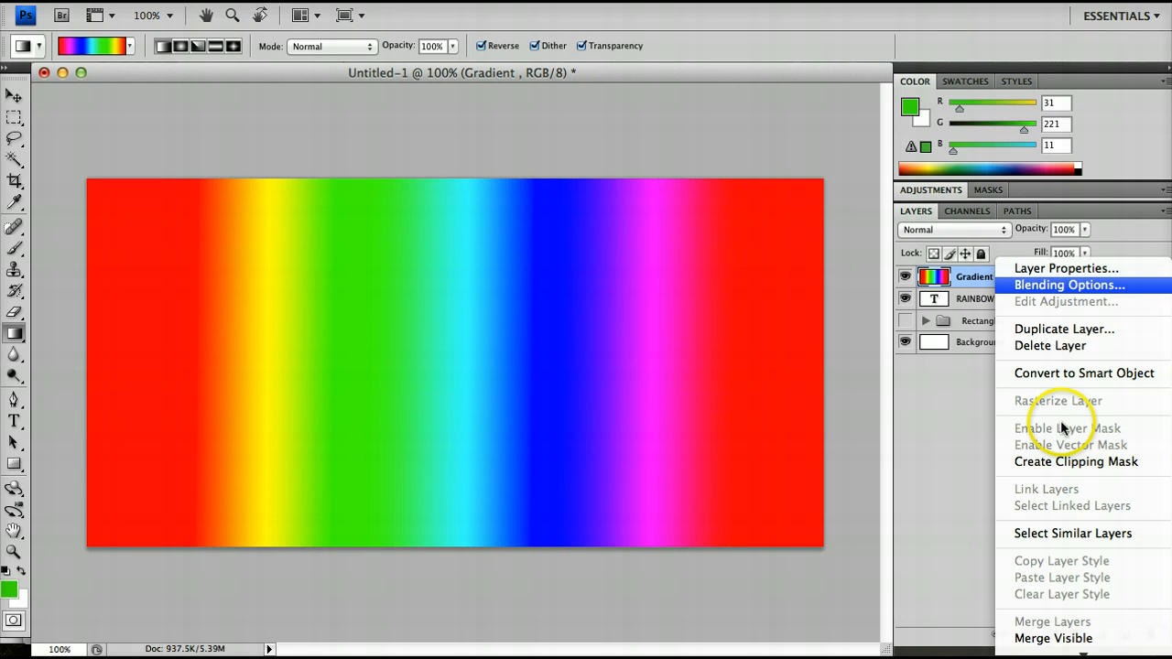
left_click(1075, 461)
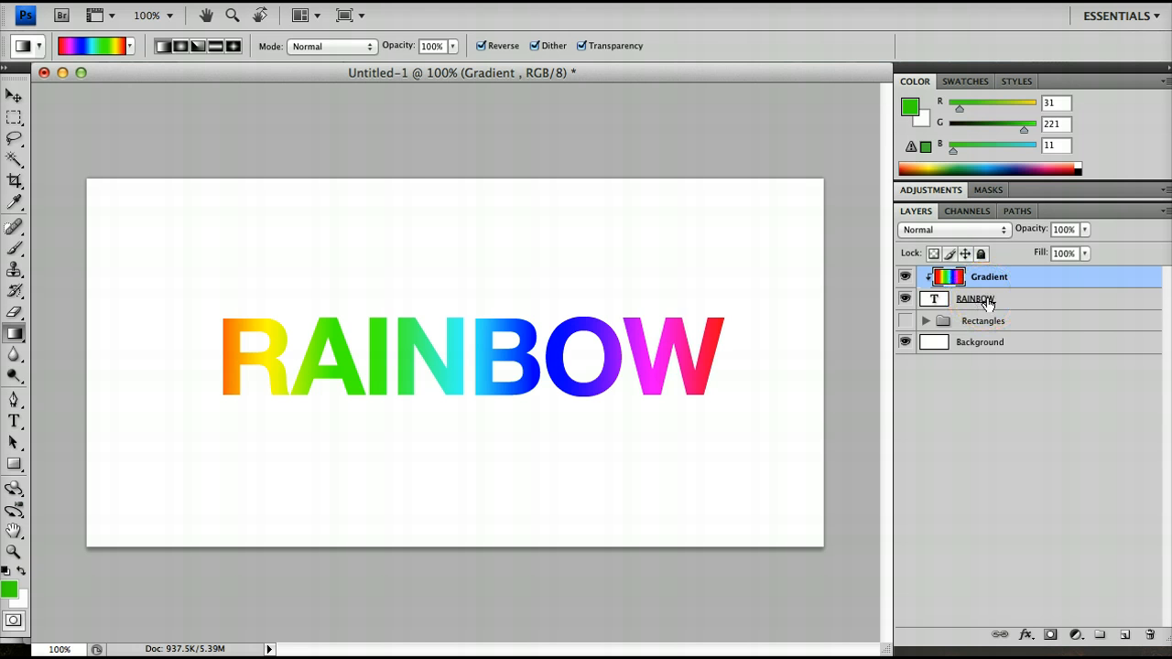
left_click(989, 277)
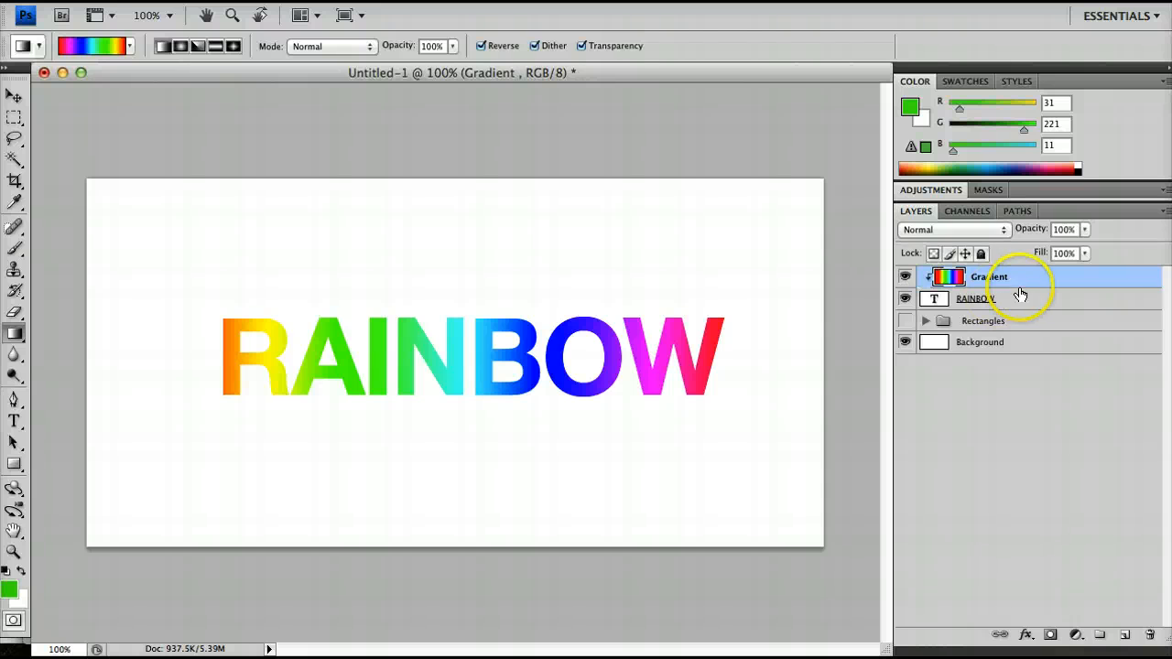